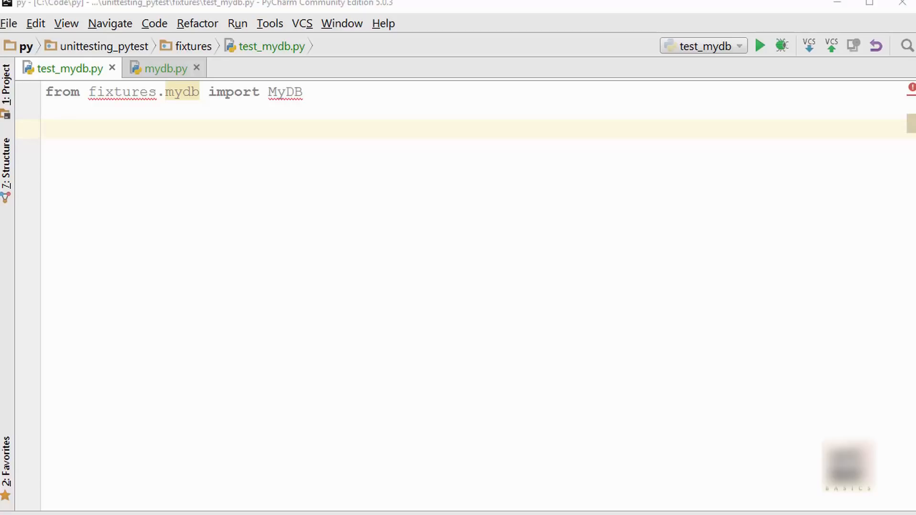
Review the MyDB classes and John query in mydb.py before writing the test
left_click(166, 69)
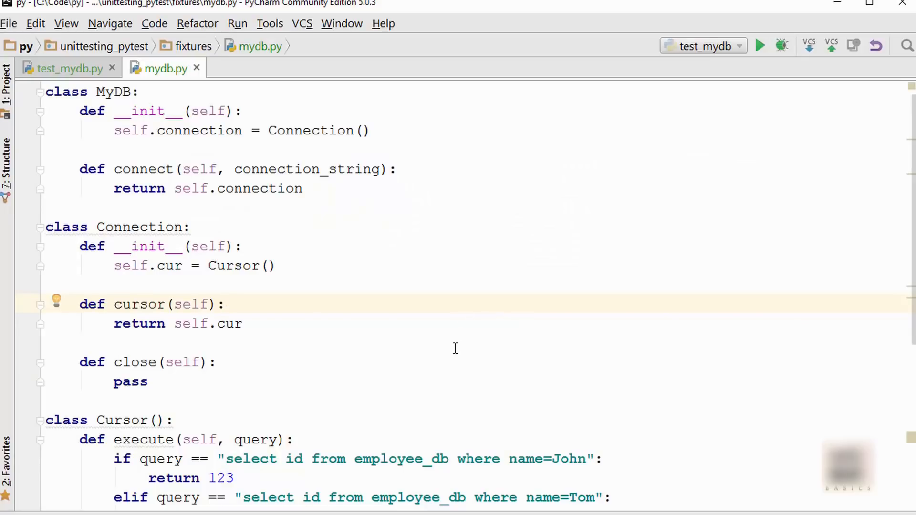
left_click(225, 304)
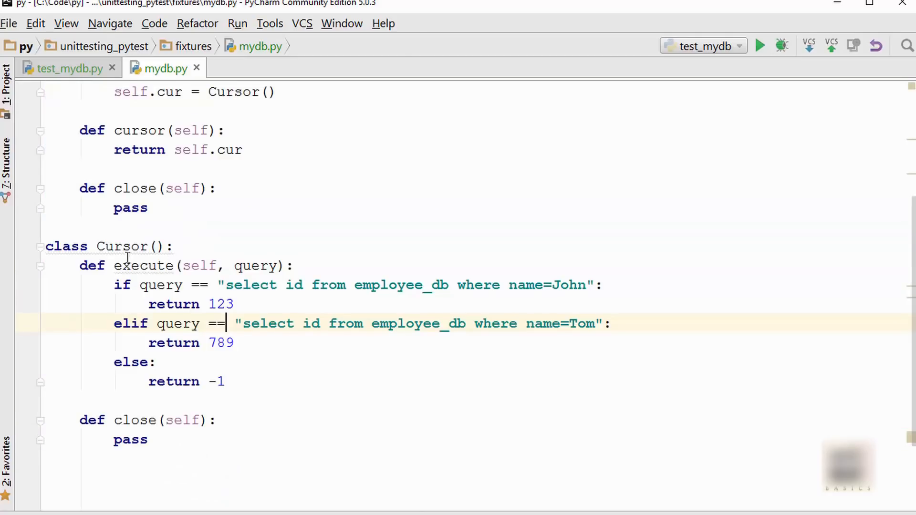
double_click(143, 266)
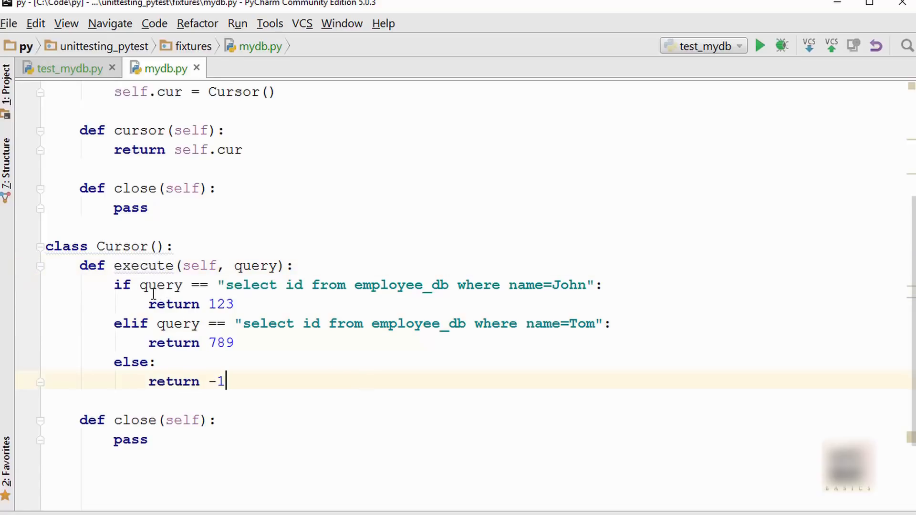
mouse_move(221, 291)
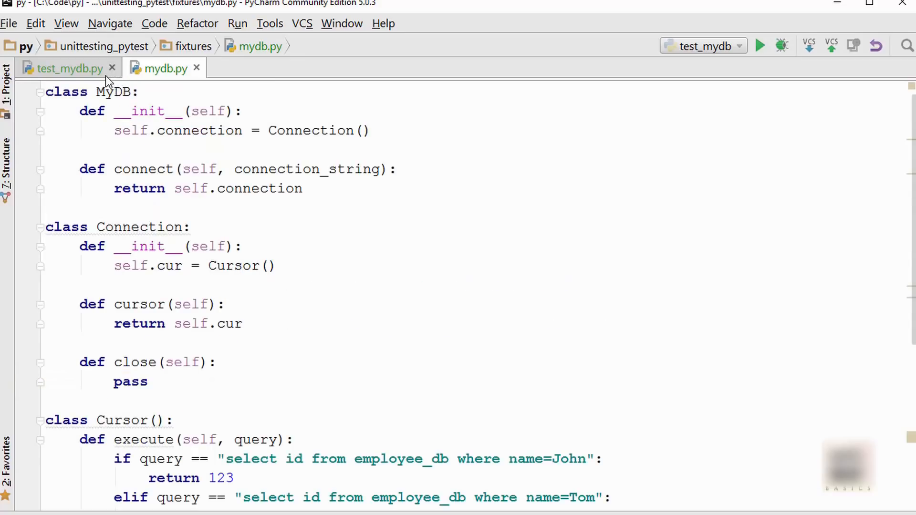
left_click(67, 69)
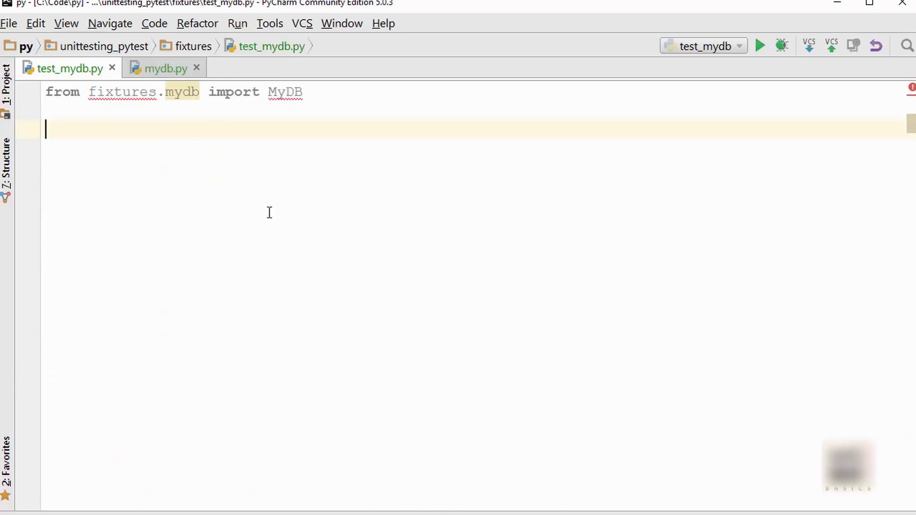
mouse_move(281, 217)
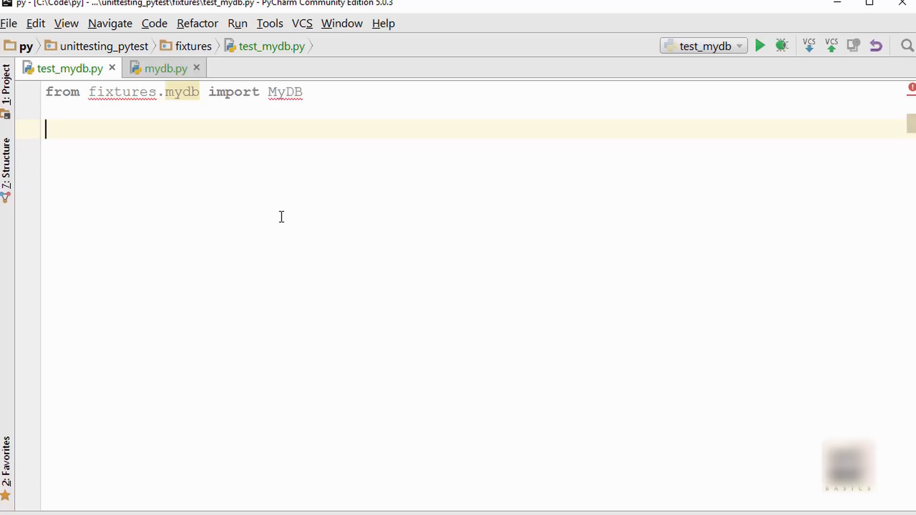
left_click(162, 69)
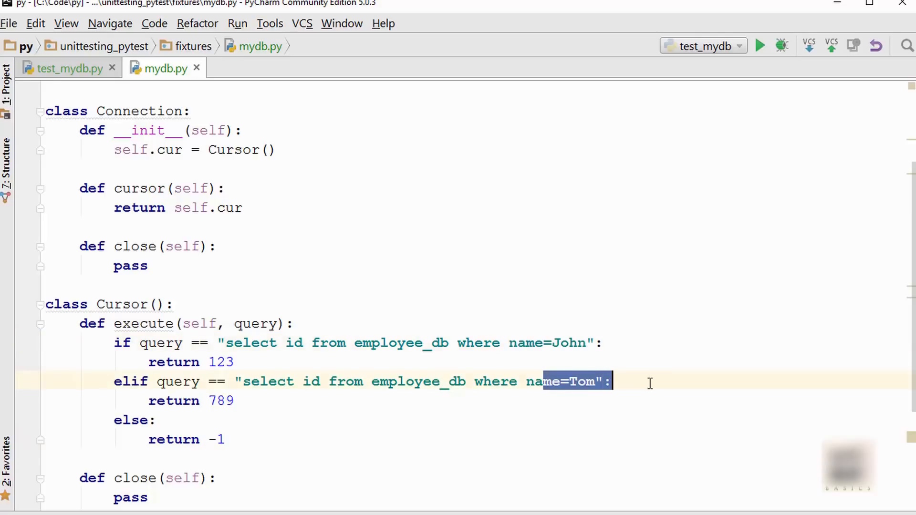
left_click(68, 69)
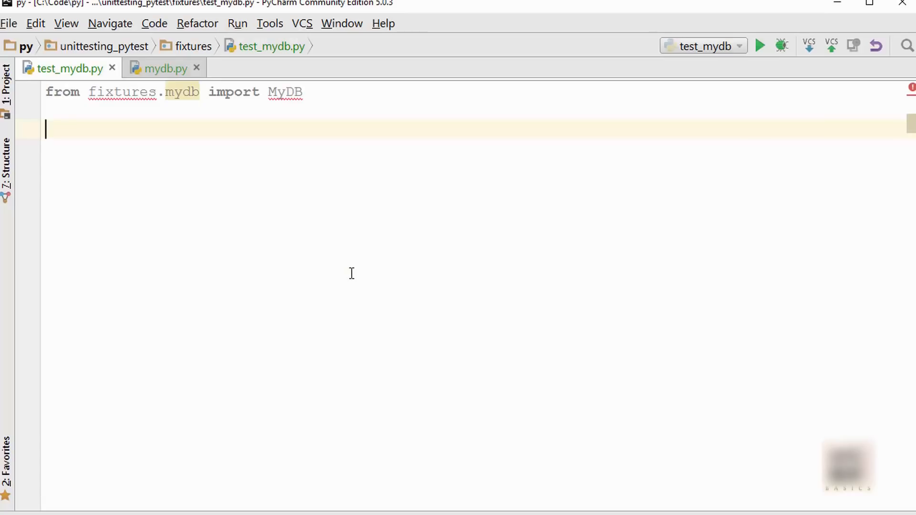
Define test_johns_id creating a MyDB and connecting it to "server"
type("def test")
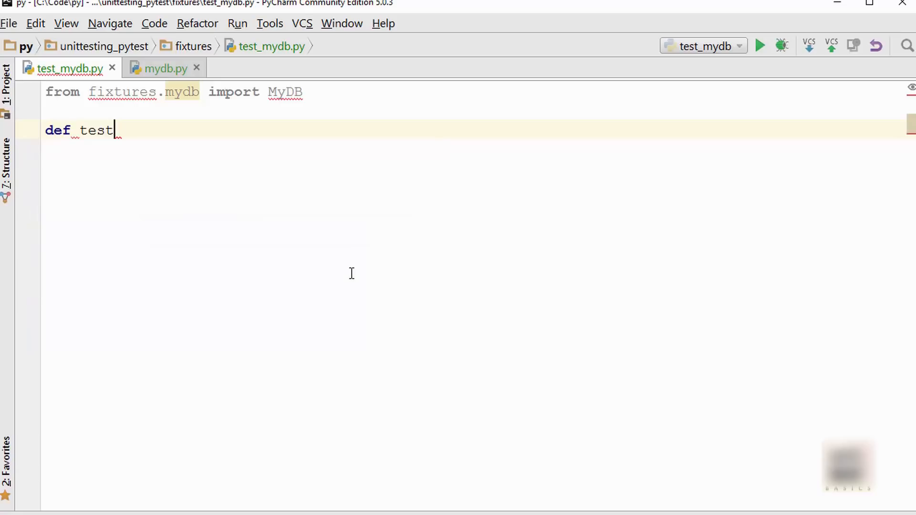
type("_jo")
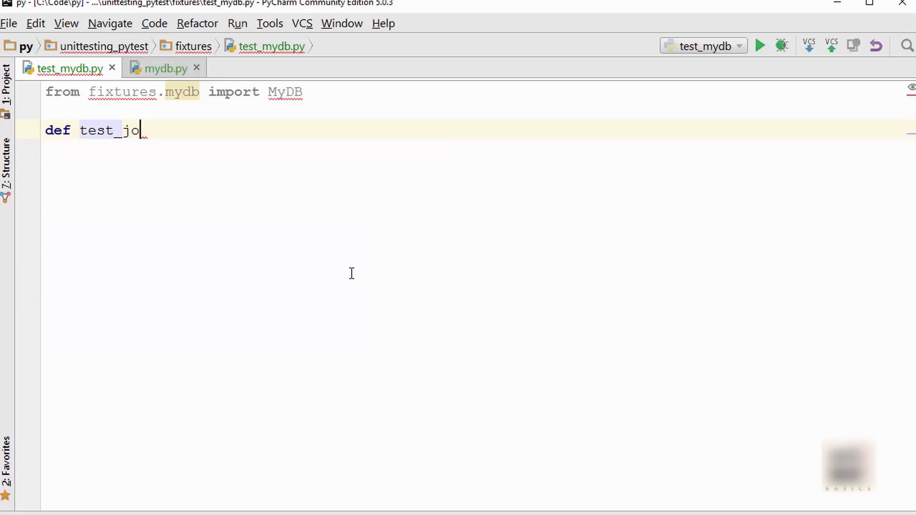
type("hns")
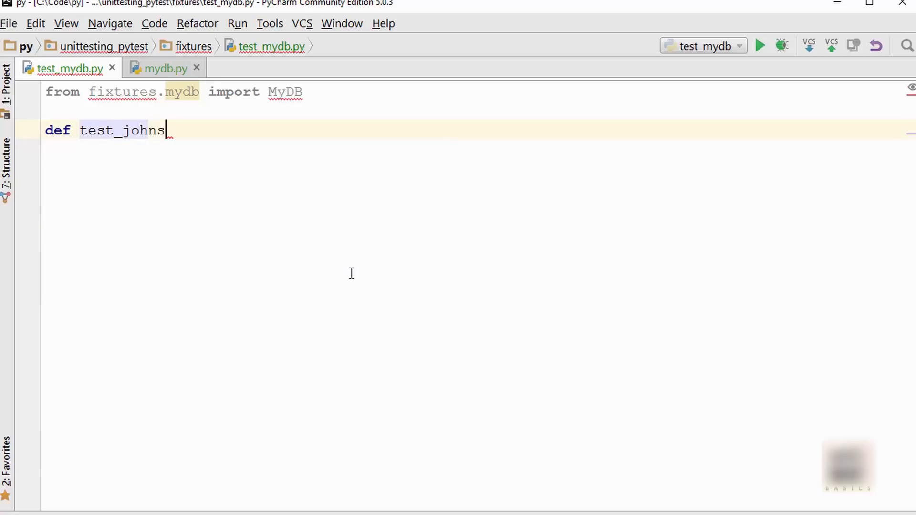
type("_id():")
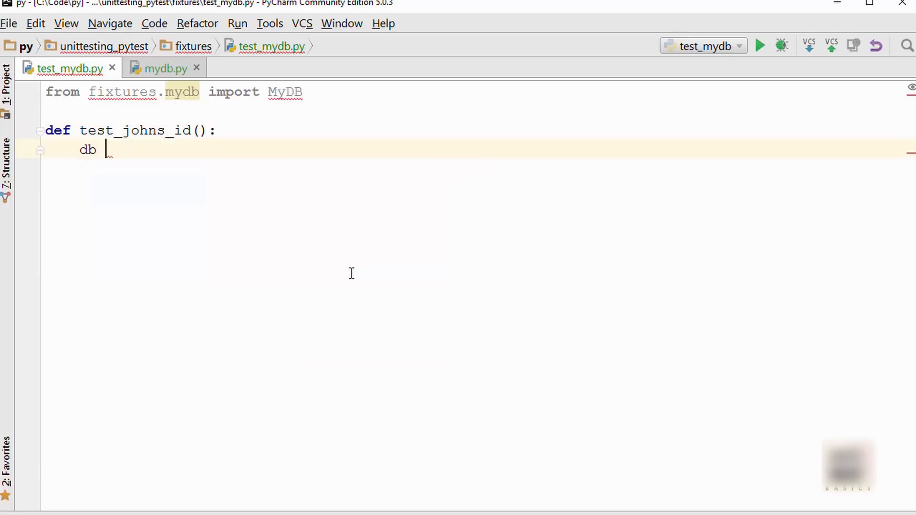
type("= MyDB(")
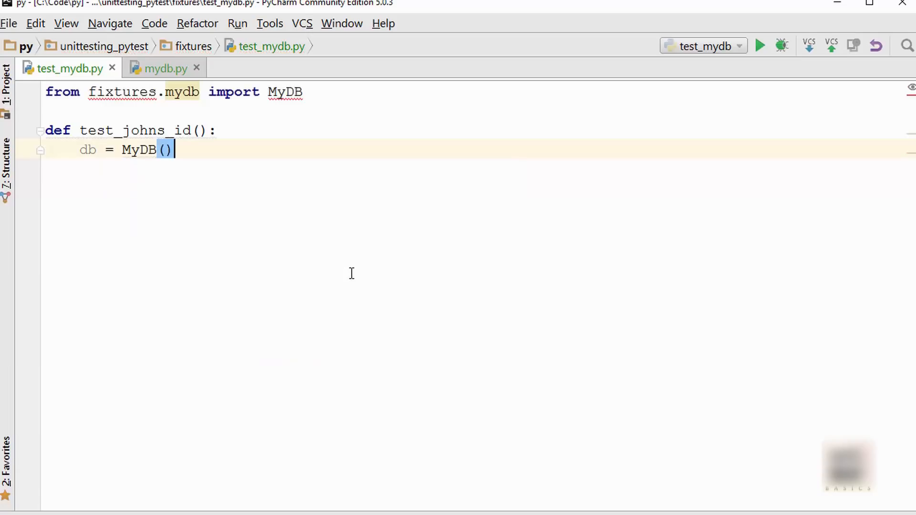
key("enter")
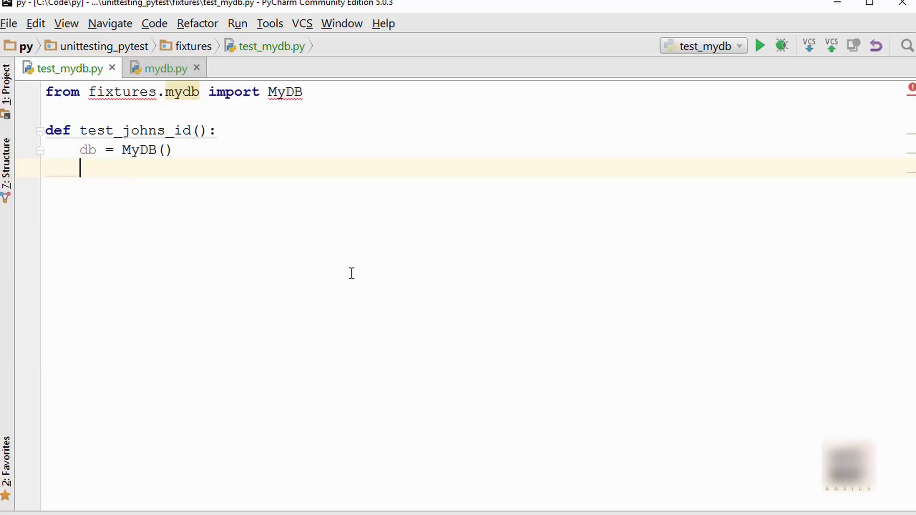
type("db.")
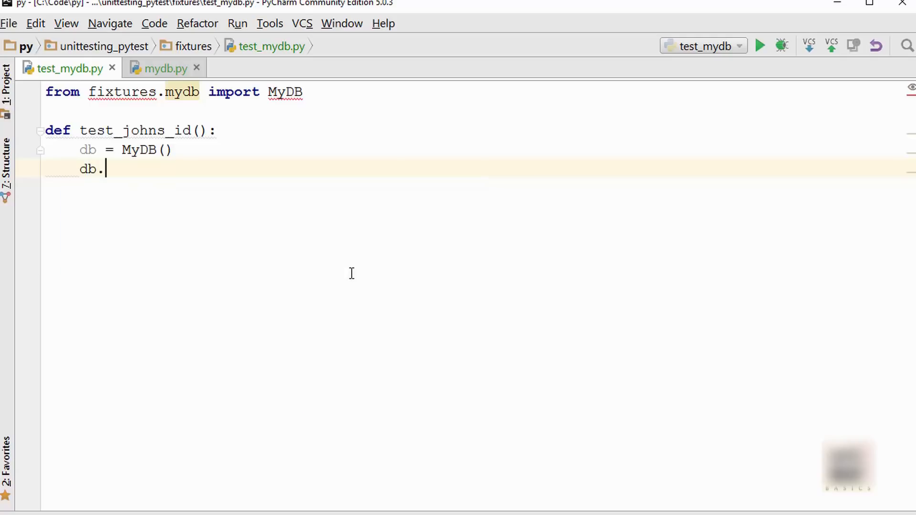
type("connect")
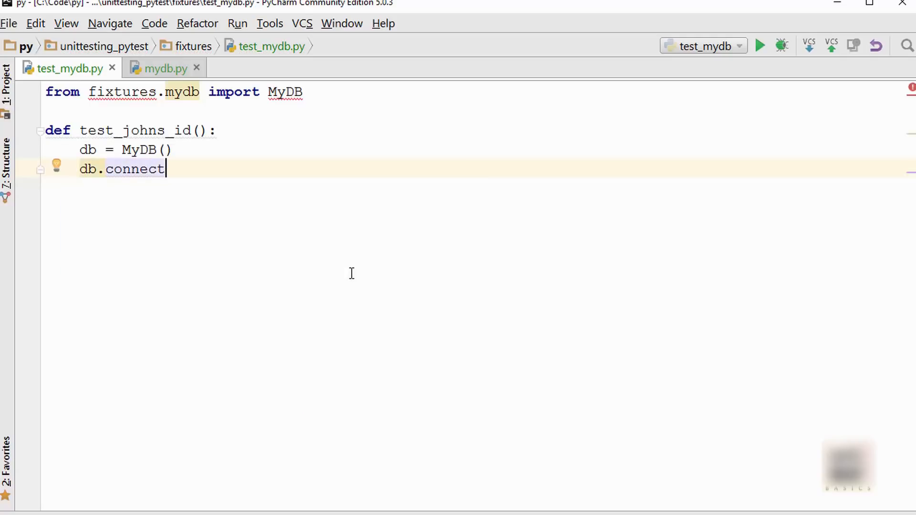
type("()")
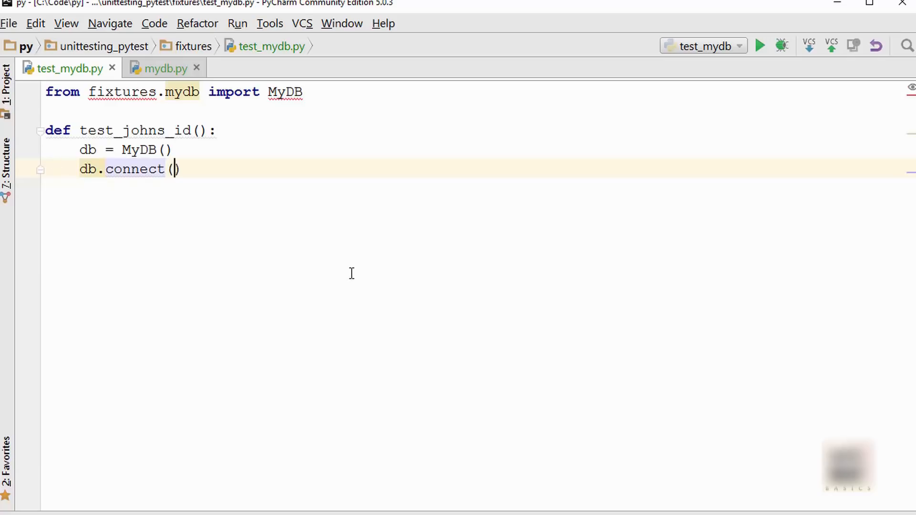
type("\"server\"")
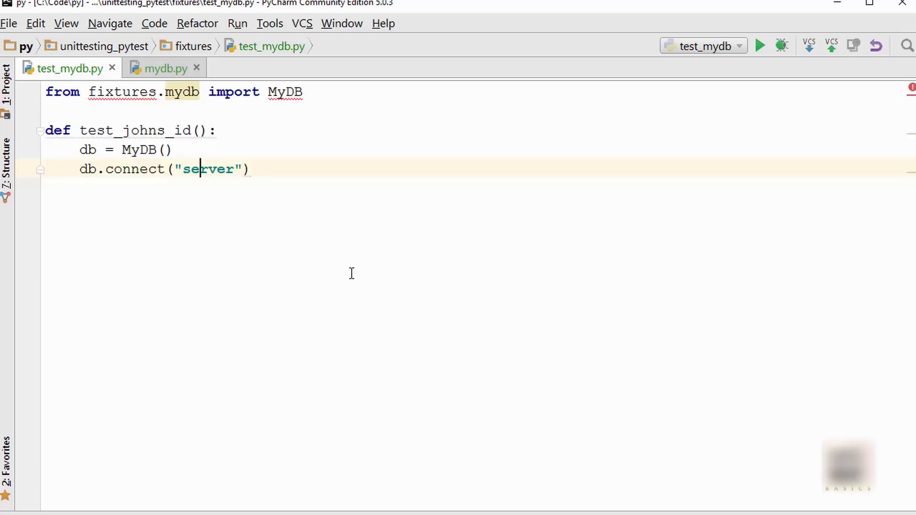
Assign the connection to conn, get cur = conn.cursor() and begin cur.execute
double_click(209, 169)
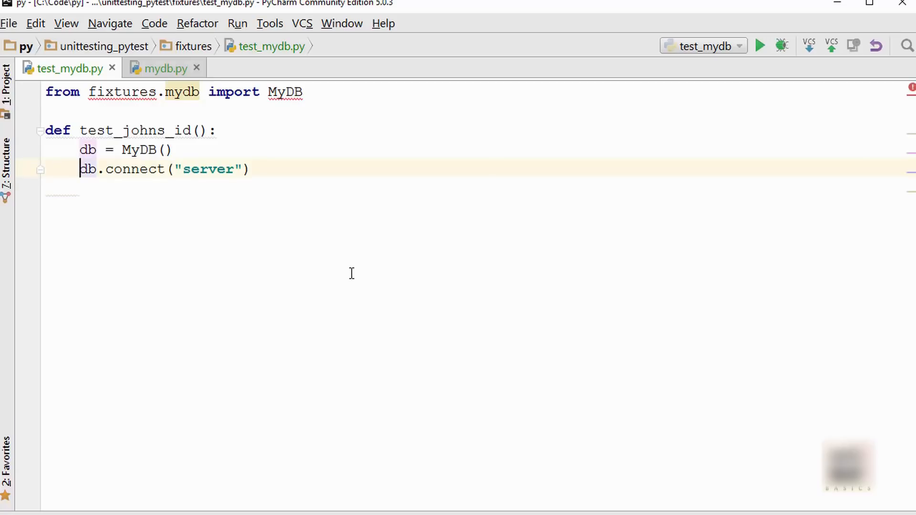
type("conn =")
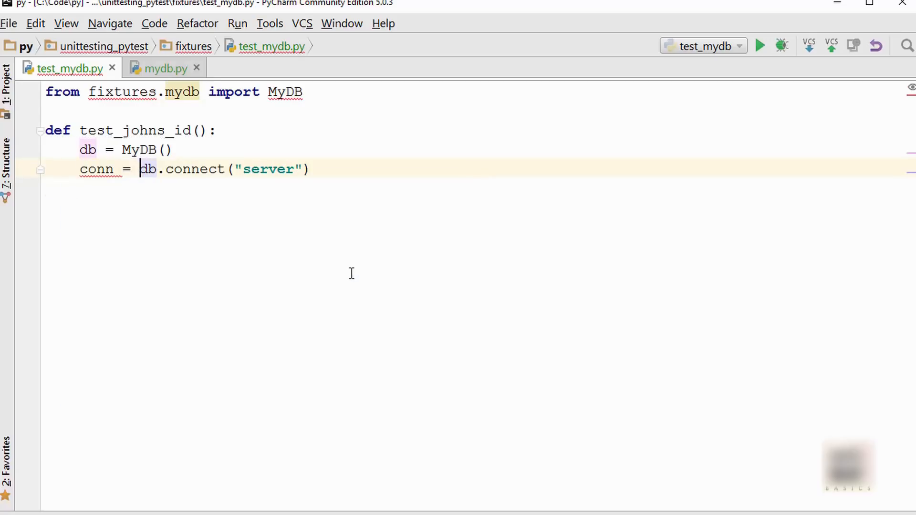
type("cur")
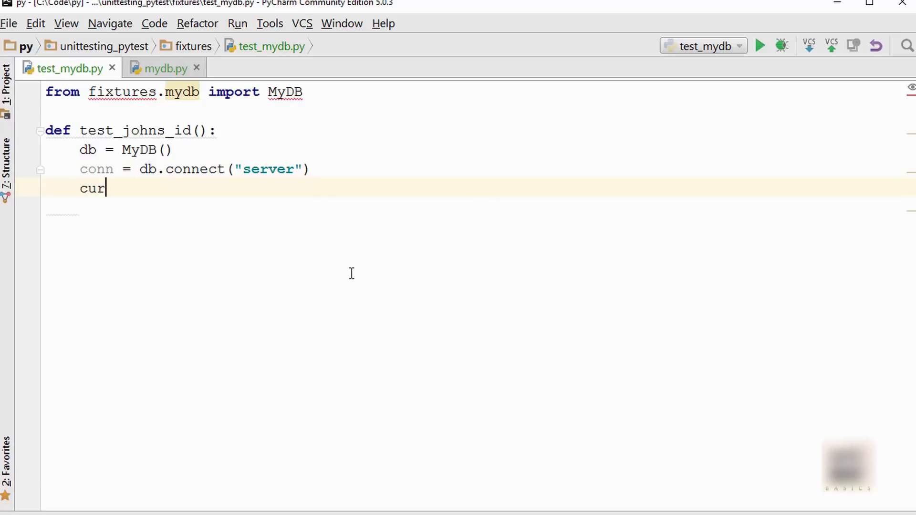
type("= d")
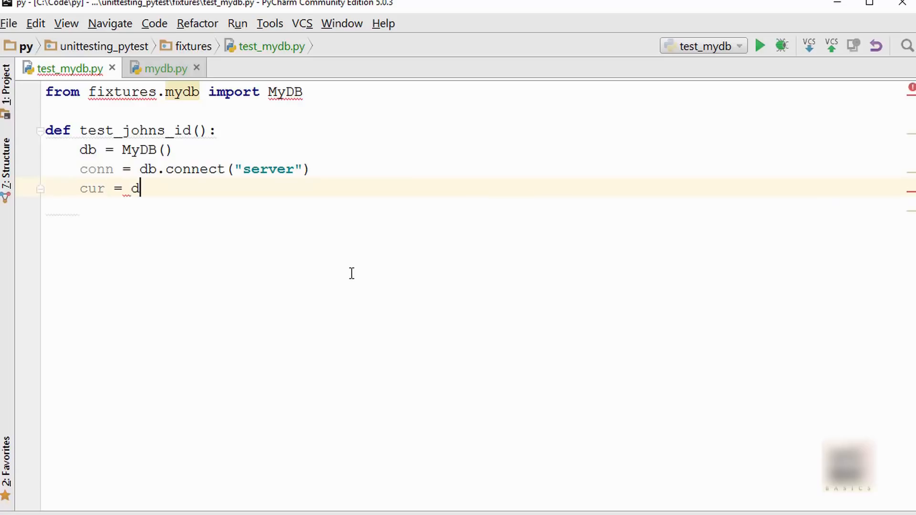
type("onn")
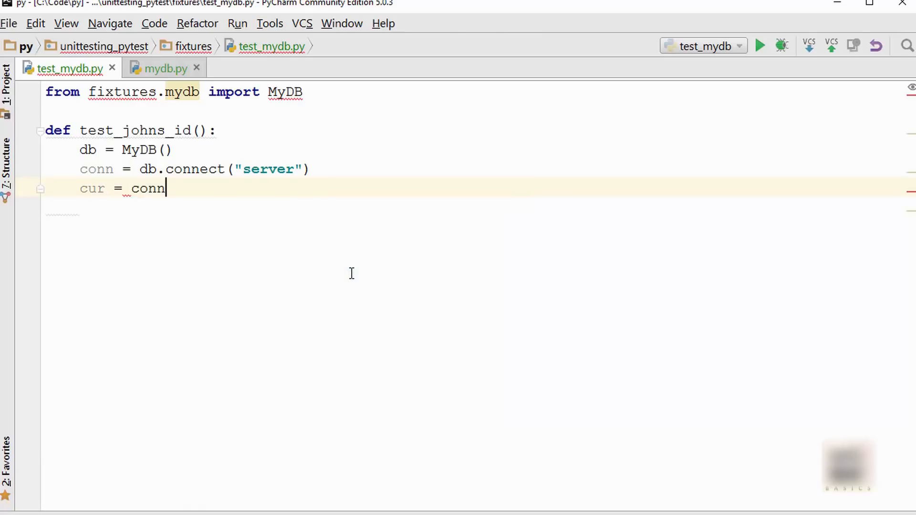
type(".cursor()")
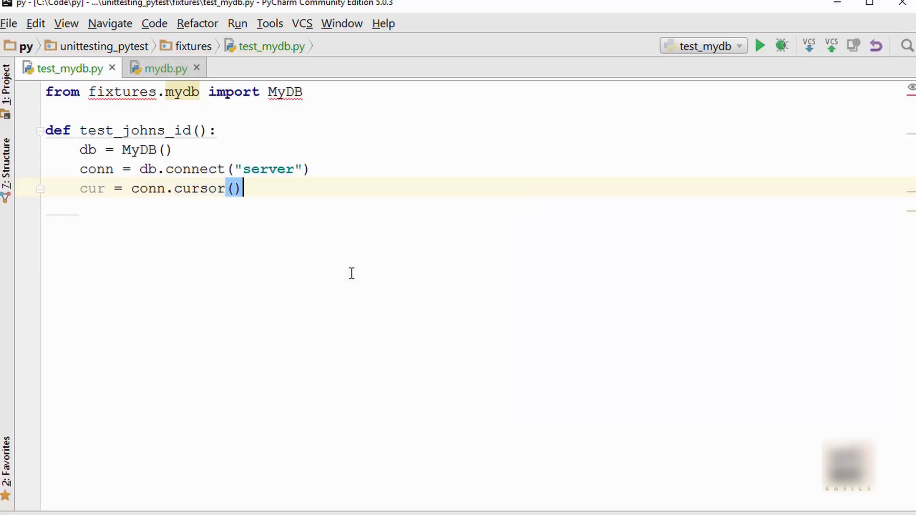
type("cur.")
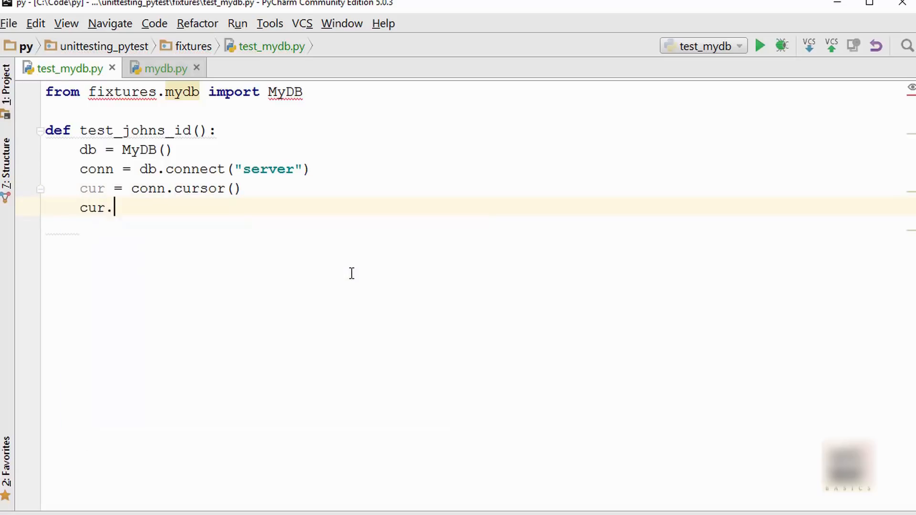
type("execute(\"")
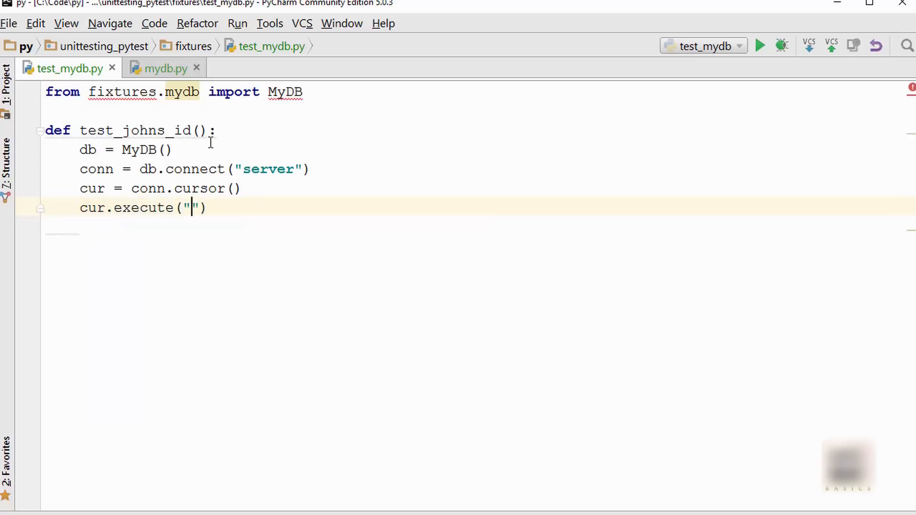
Copy John's query from mydb.py into cur.execute, store id and assert id == 123
left_click(165, 68)
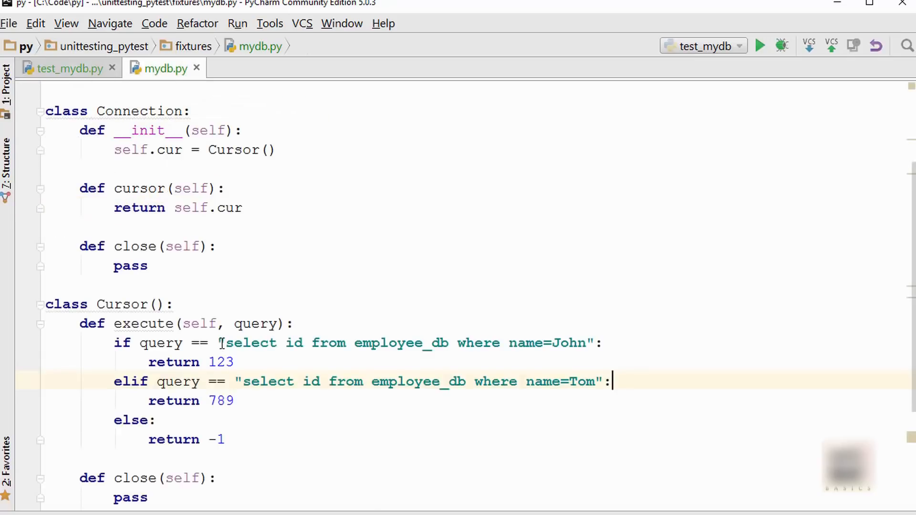
left_click_drag(224, 343, 591, 344)
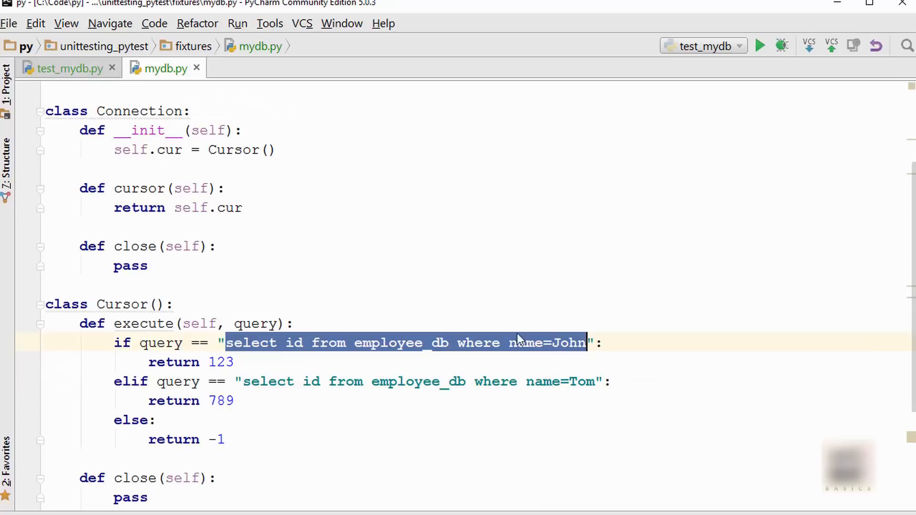
left_click(65, 69)
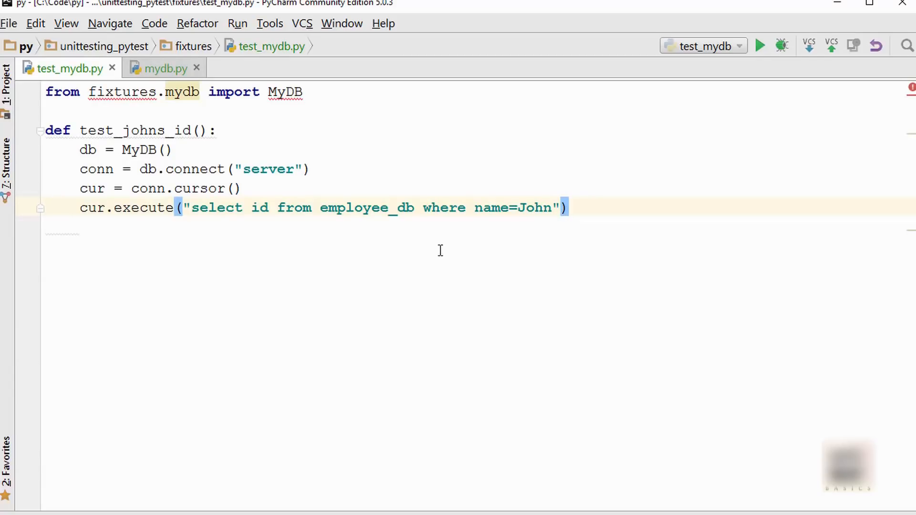
mouse_move(138, 215)
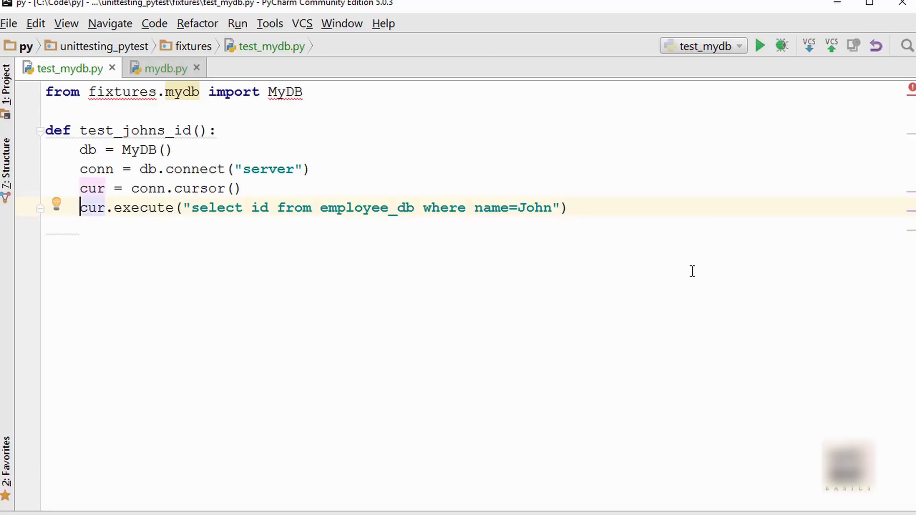
type("id")
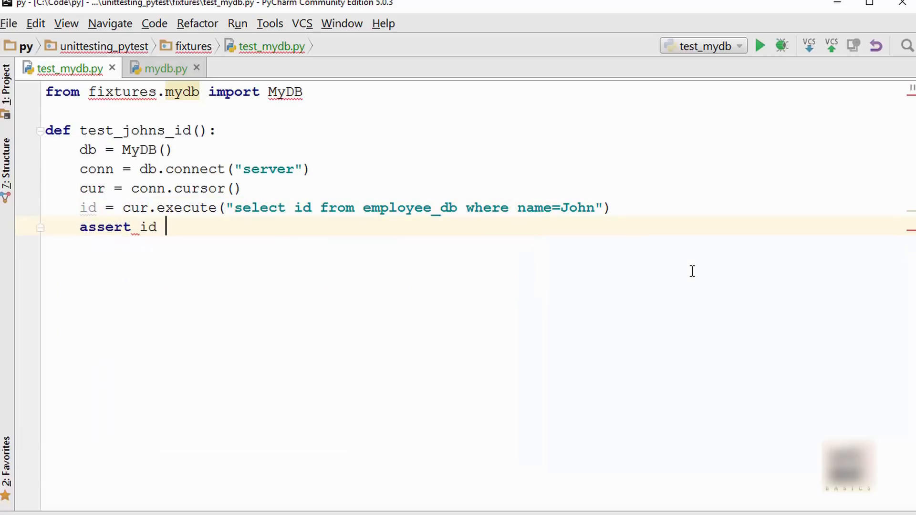
type("== 123")
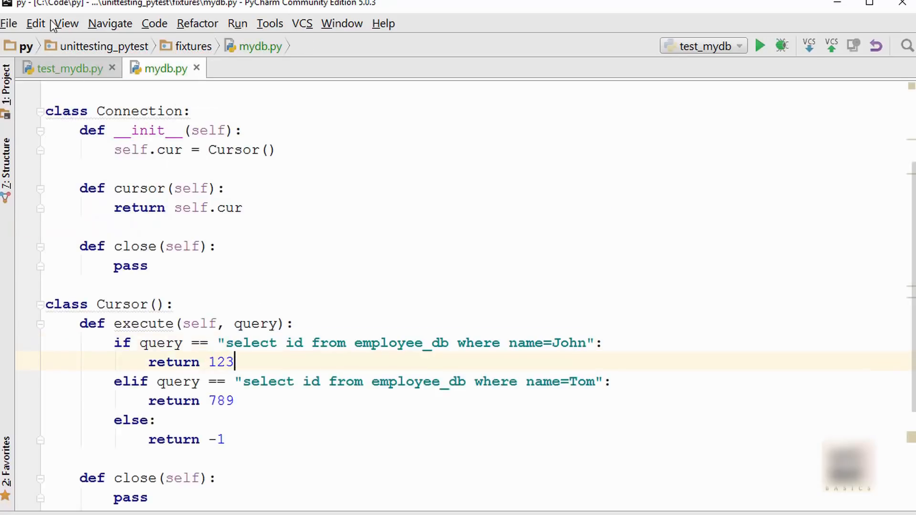
Duplicate the test as test_toms_id querying Tom and asserting id == 789
left_click(65, 68)
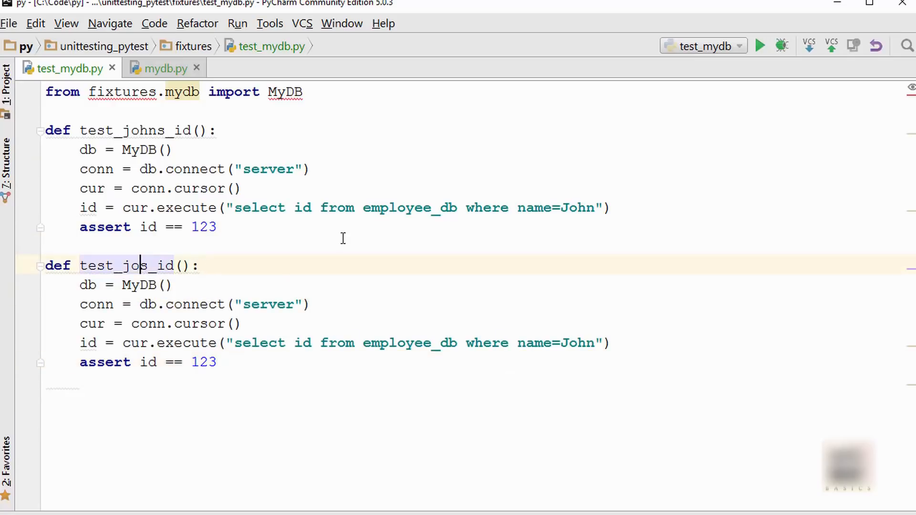
type("toms")
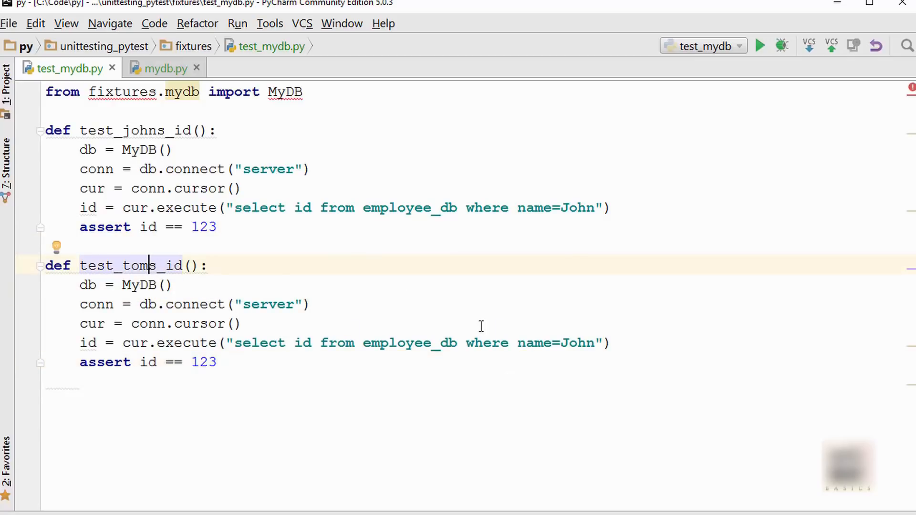
type("Tom")
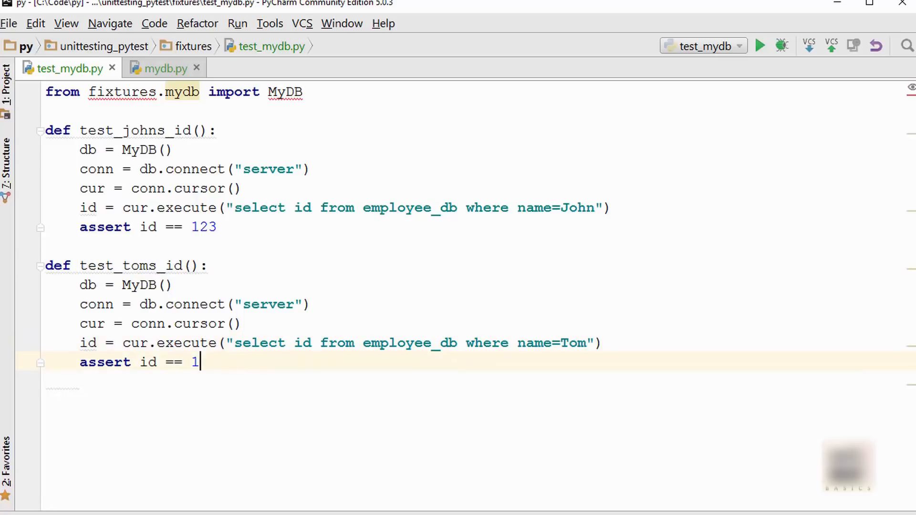
type("89")
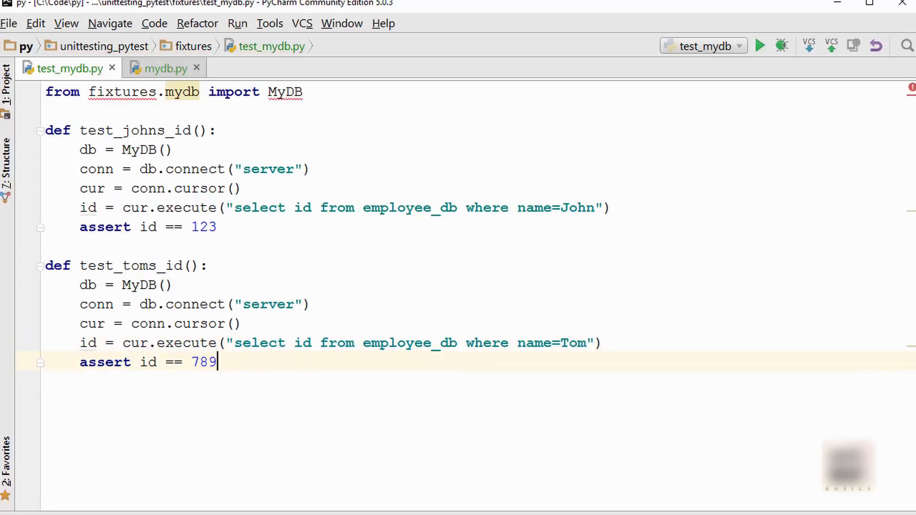
left_click(165, 68)
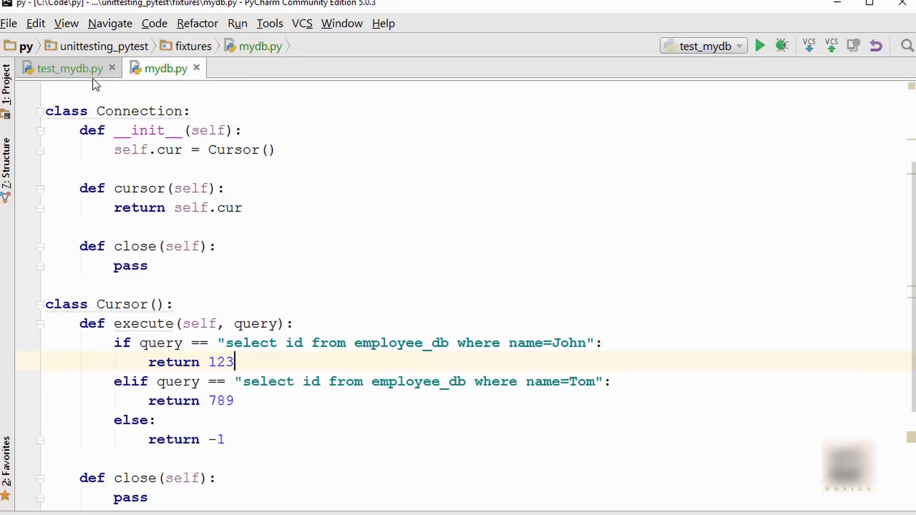
left_click(65, 68)
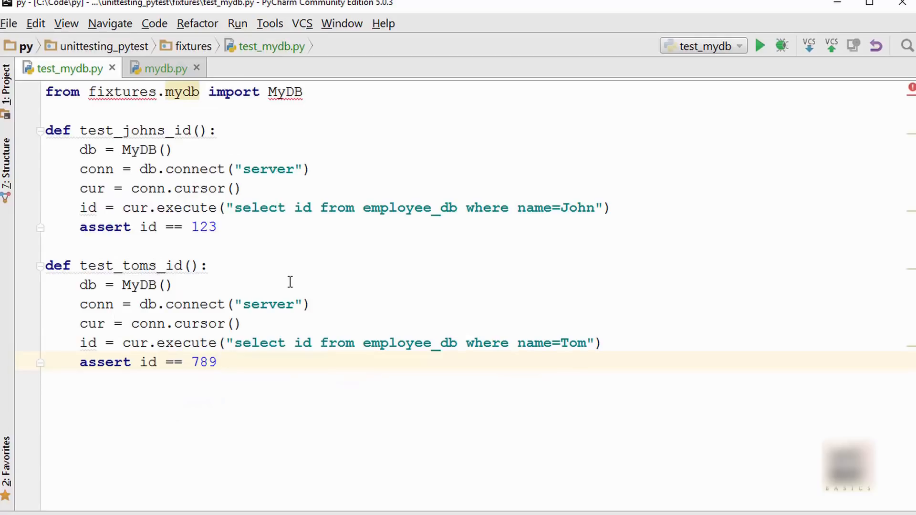
mouse_move(379, 326)
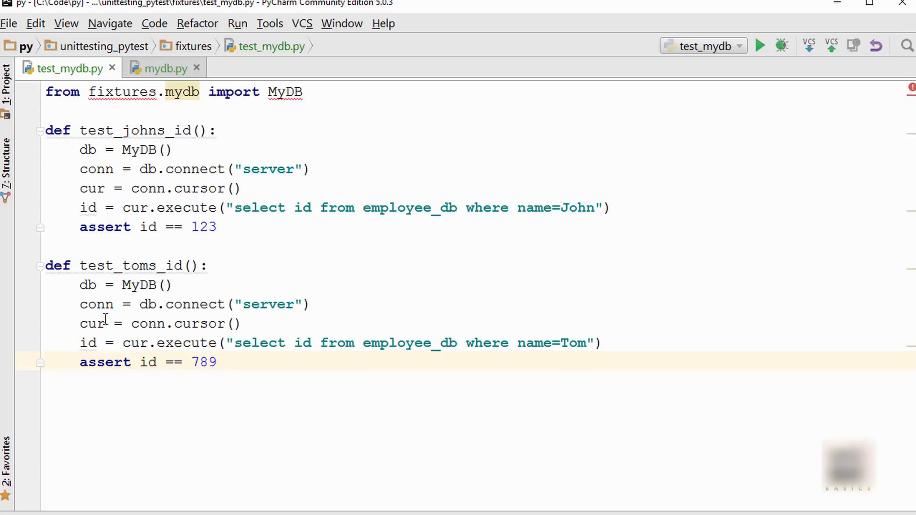
double_click(96, 266)
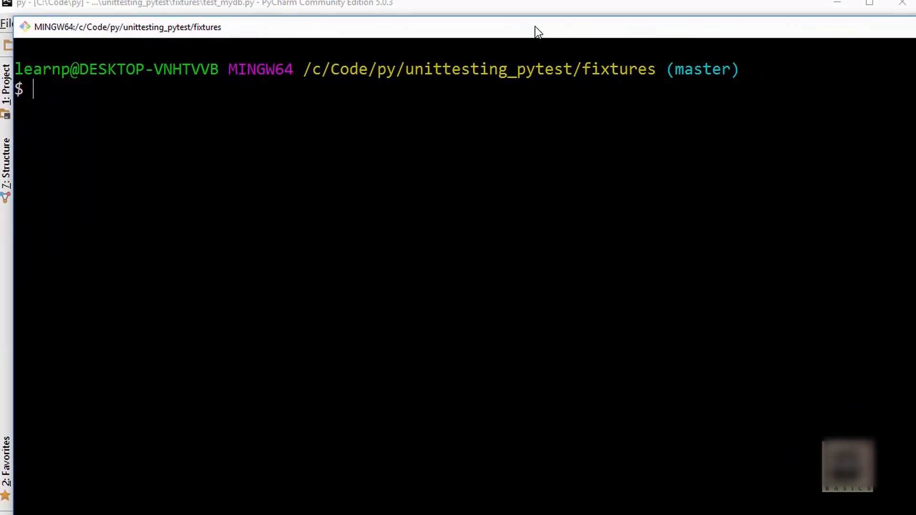
Begin the pytest command in the Git Bash window in the fixtures folder
type("pytest -")
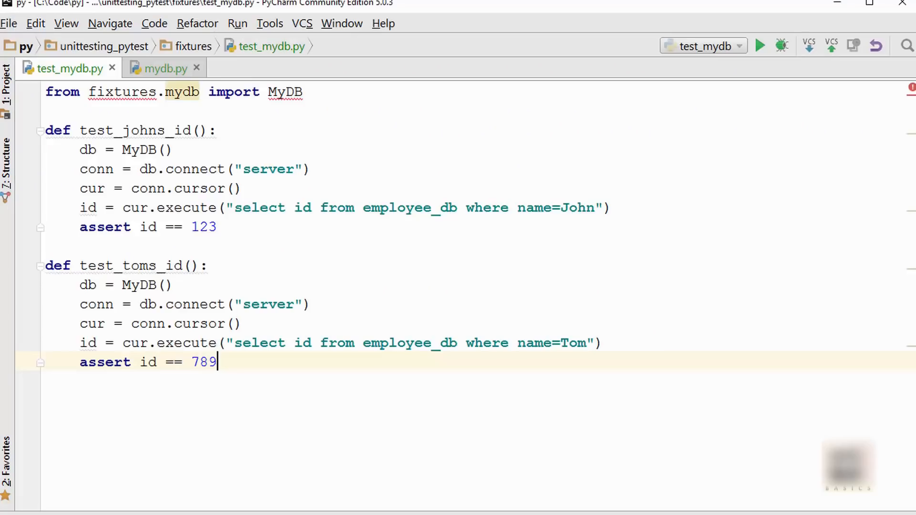
mouse_move(282, 381)
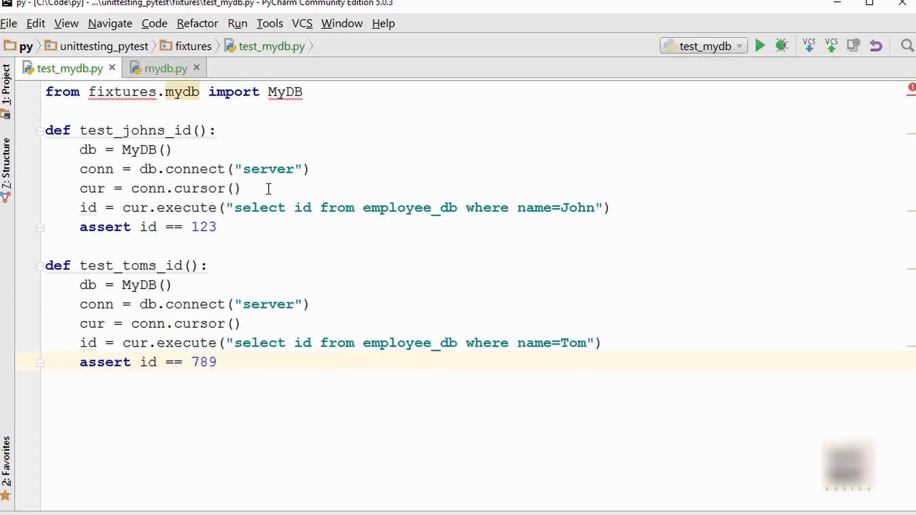
mouse_move(323, 181)
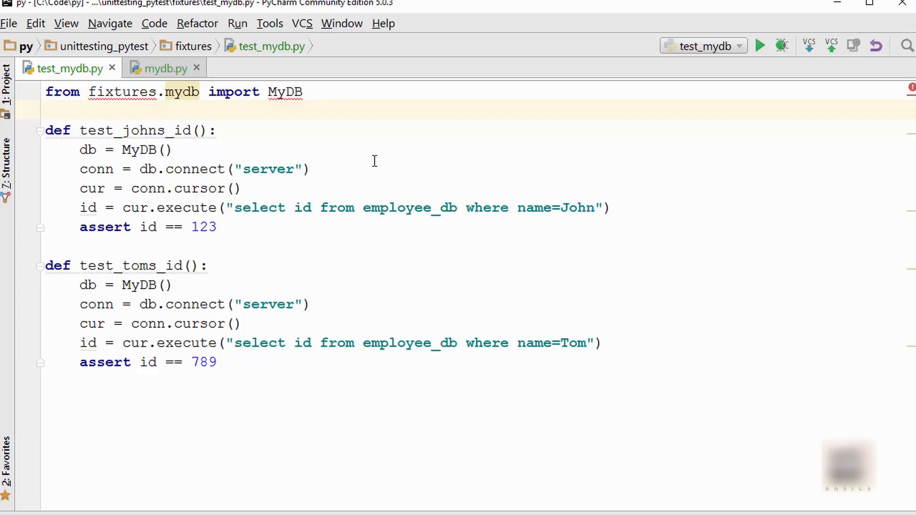
mouse_move(330, 199)
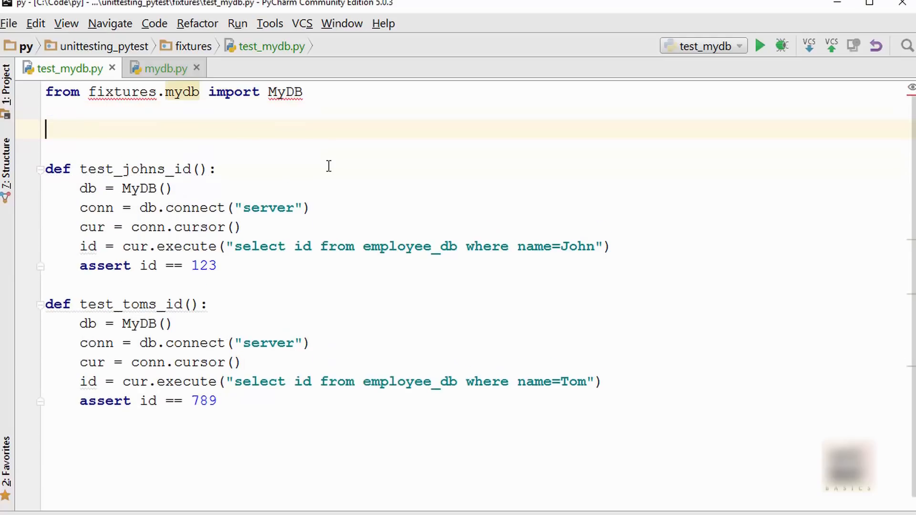
Start the module-level conn = None declaration below the import
type("conn")
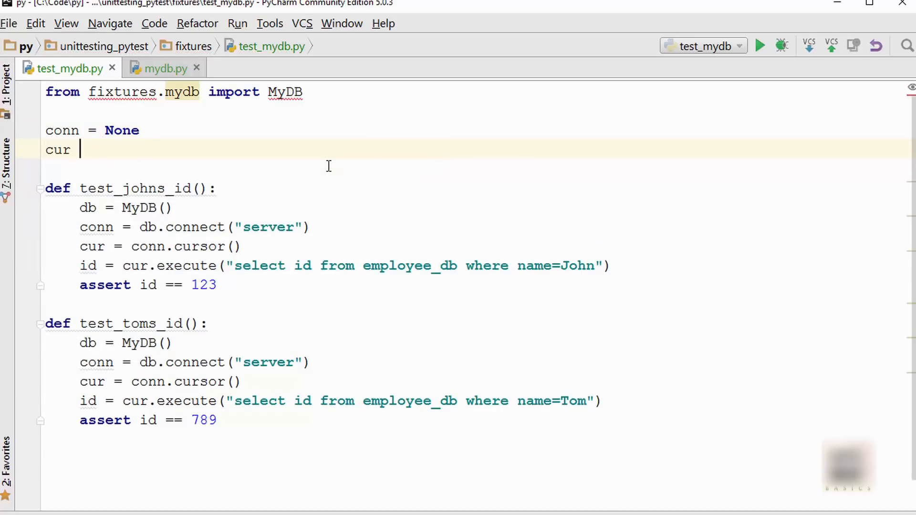
Add cur = None and setup_module(module) with global conn, cur holding the moved connect/cursor lines
type("= None")
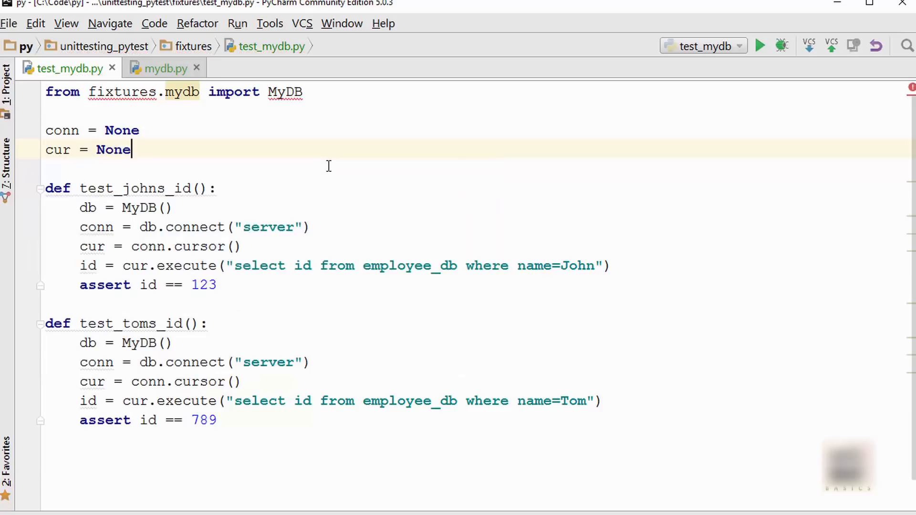
key("enter")
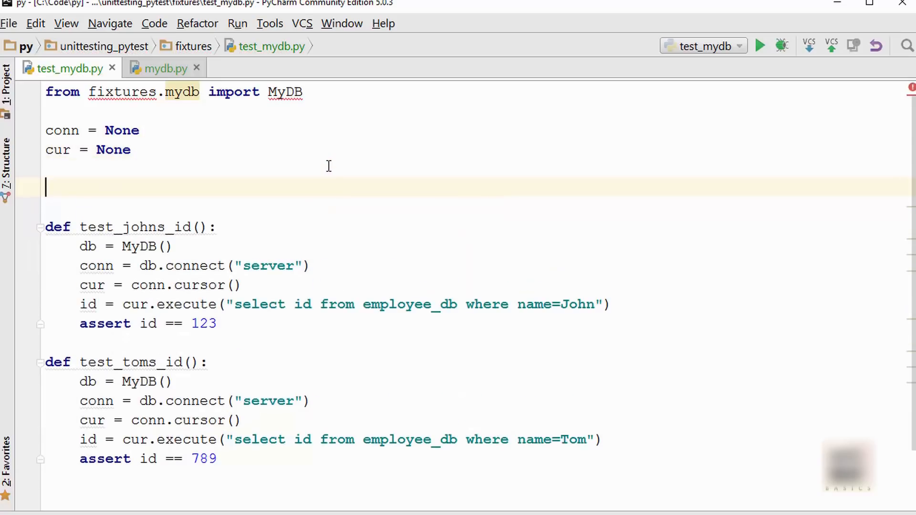
type("def set")
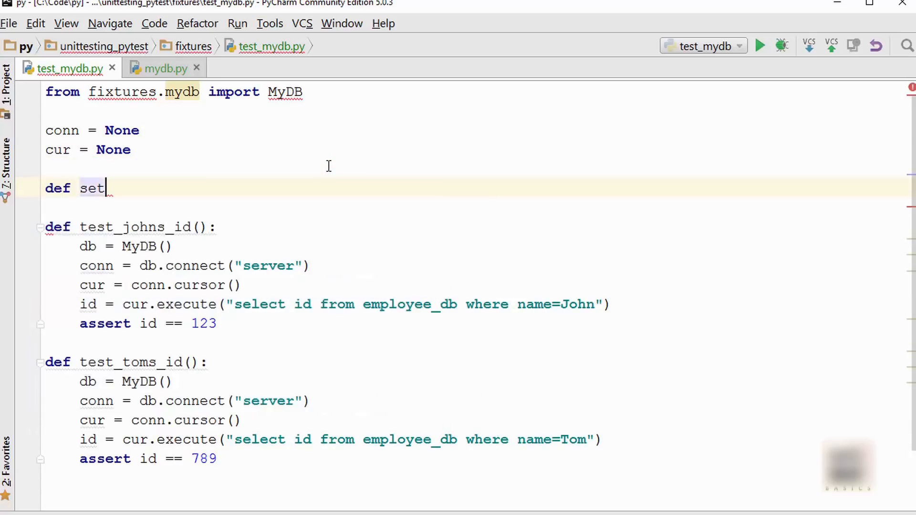
type("up_modul")
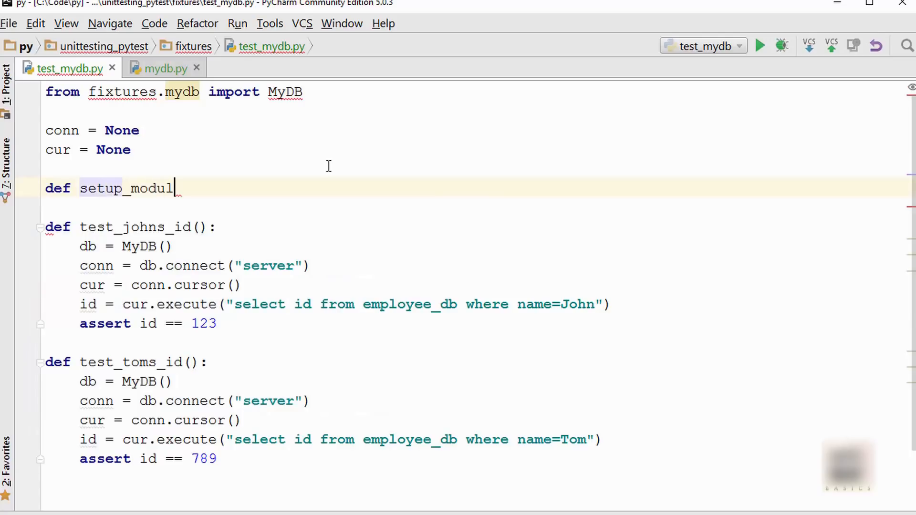
type("e(module):")
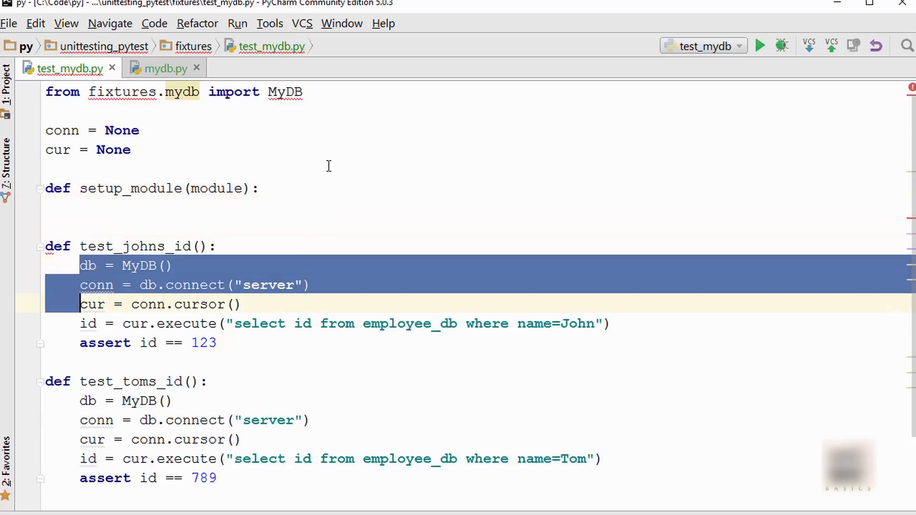
key("ctrl+x")
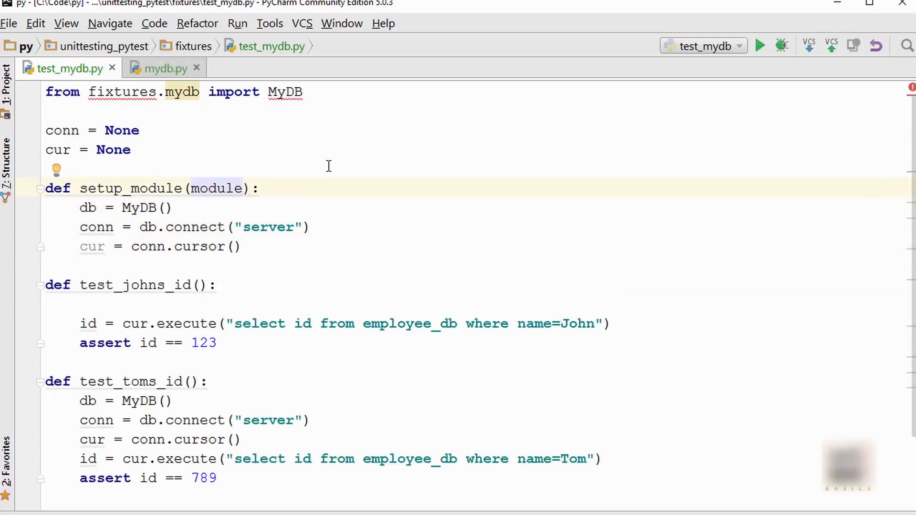
type("global")
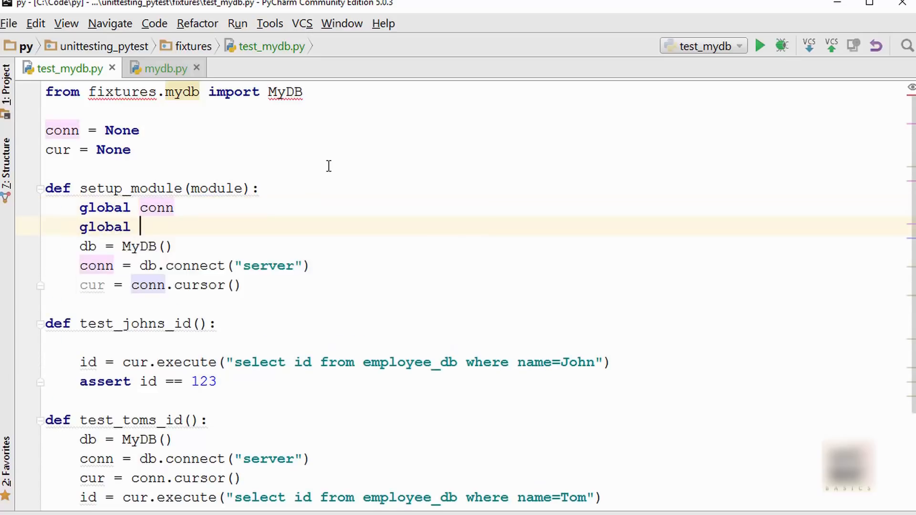
type("cur")
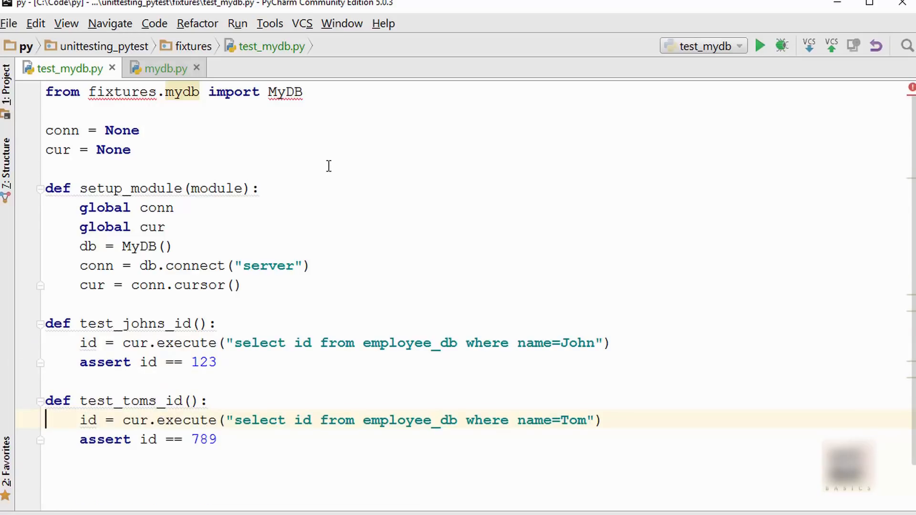
mouse_move(241, 406)
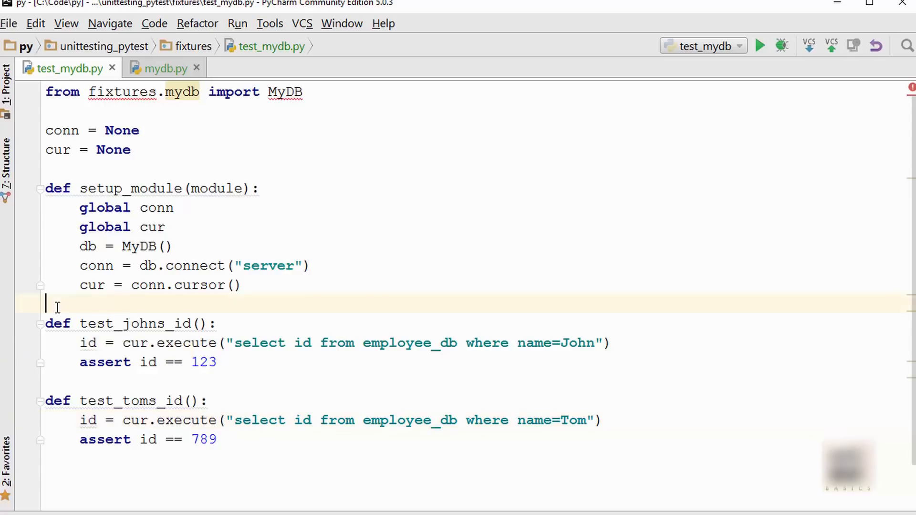
Add teardown_module(module) that calls cur.close() and conn.close()
type("def tea")
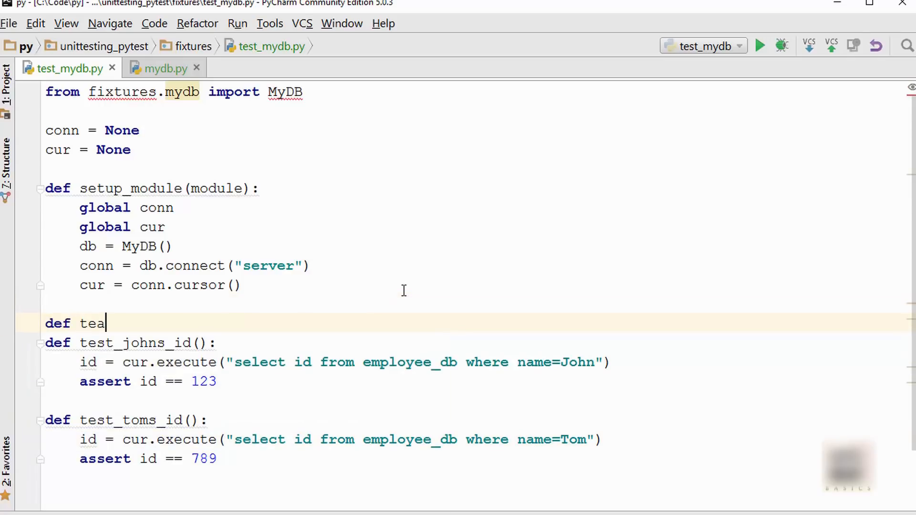
type("rdow")
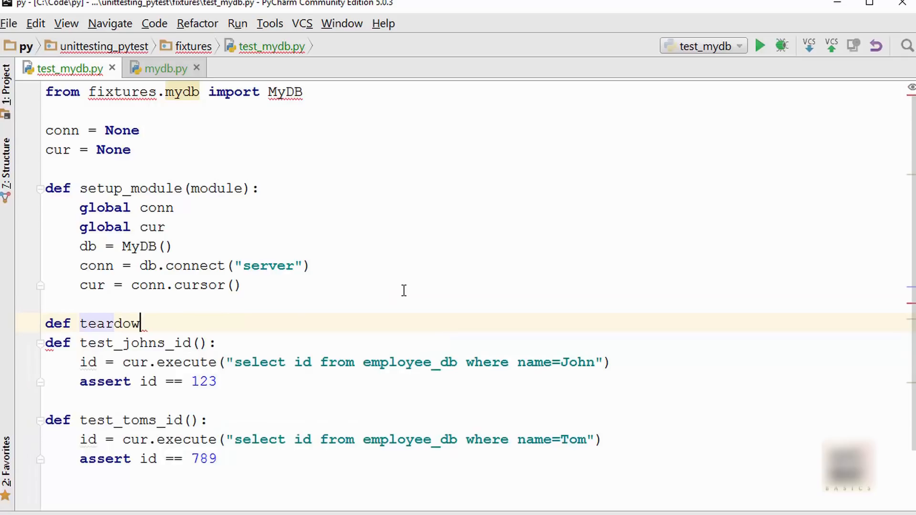
type("n_module")
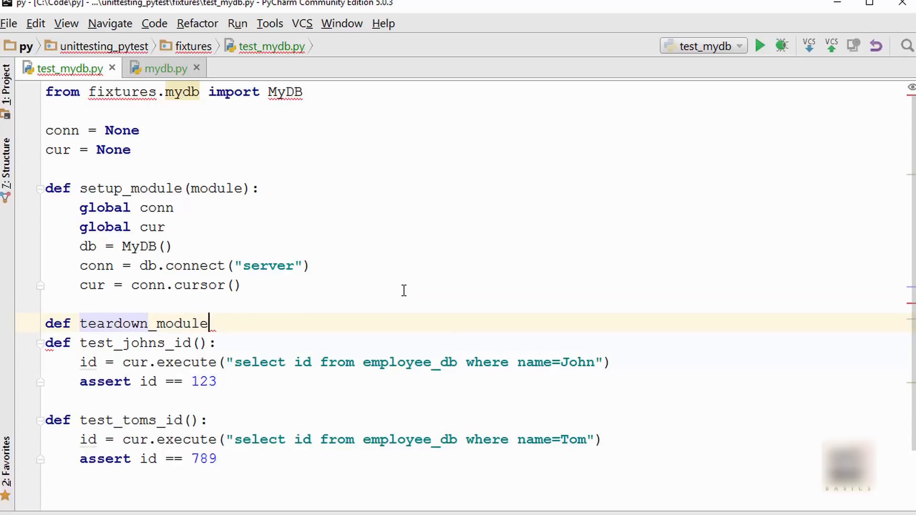
type("(module):")
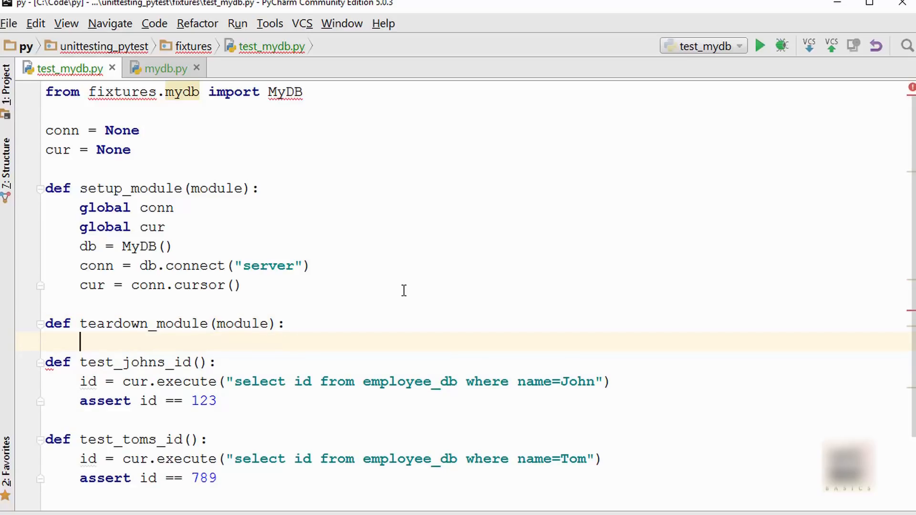
type("conn.c")
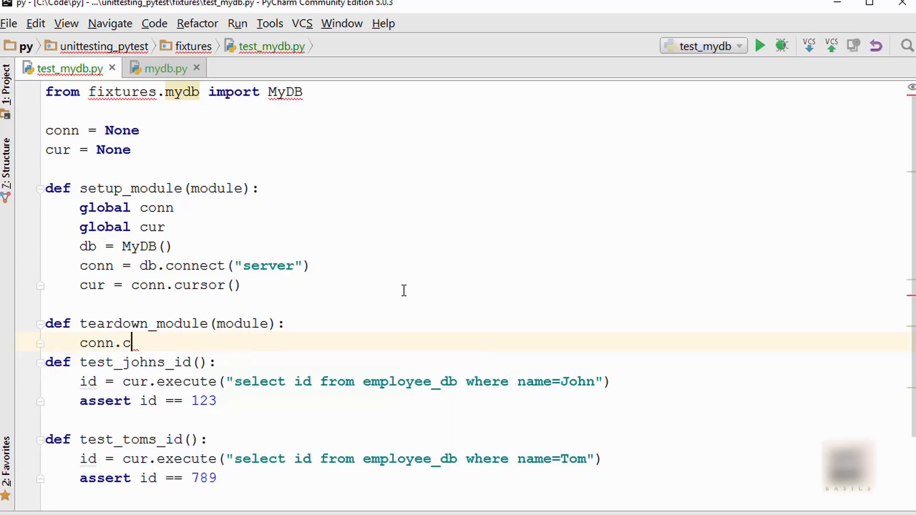
type("lose()")
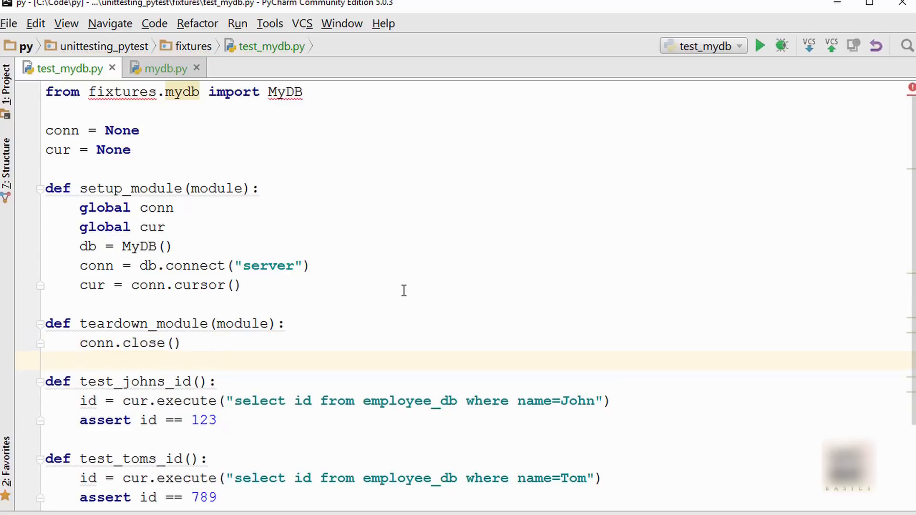
type("cur.close(")
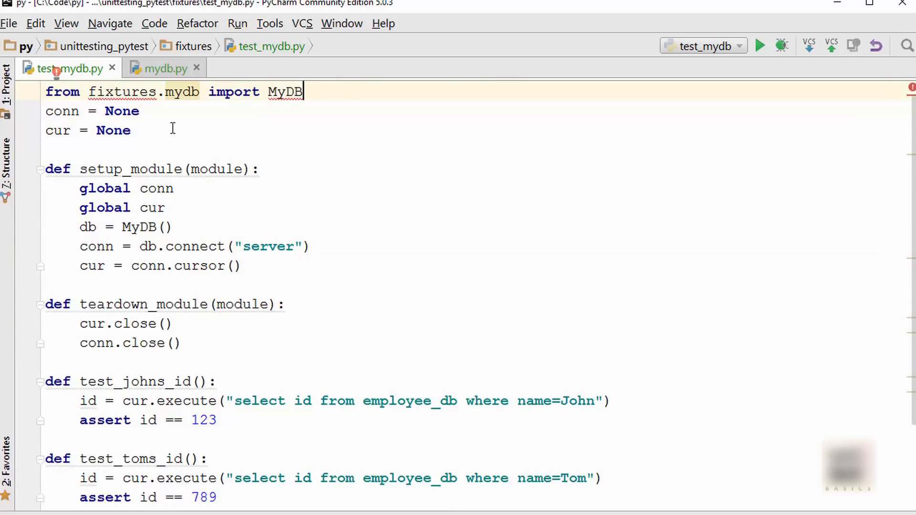
left_click(165, 68)
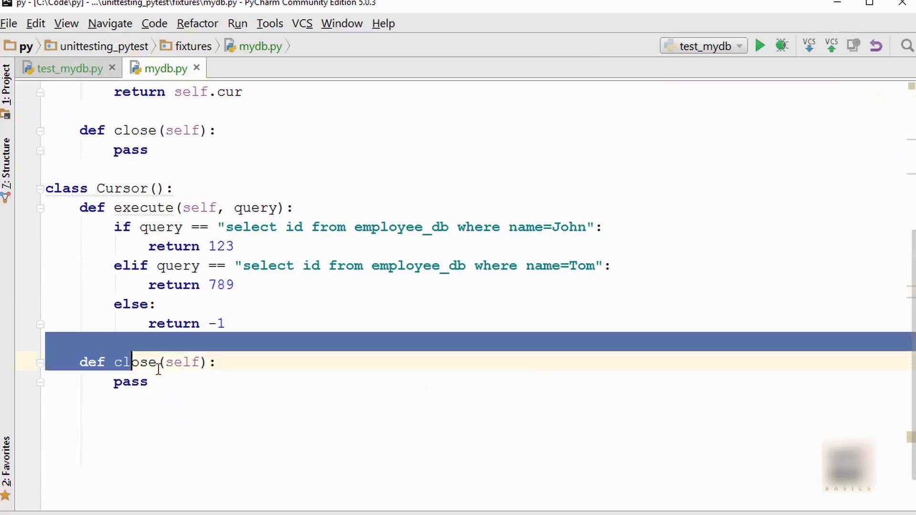
left_click(66, 68)
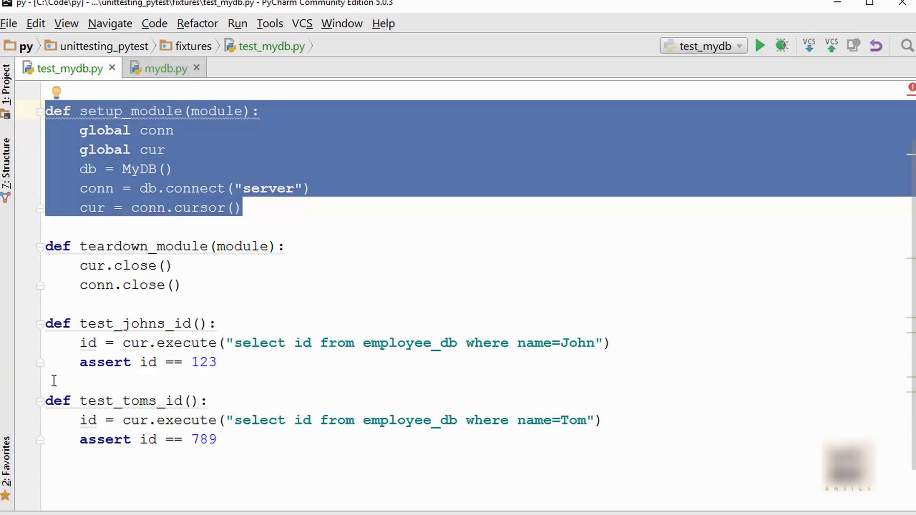
left_click(105, 265)
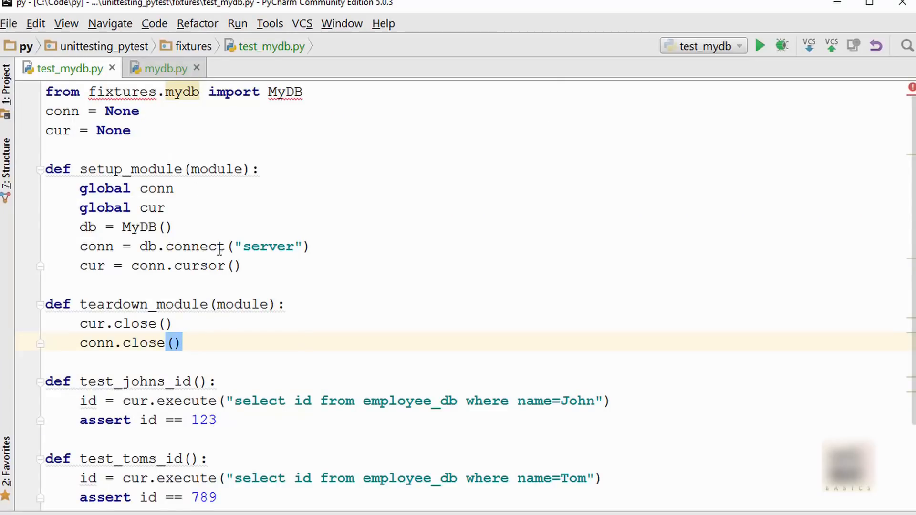
mouse_move(298, 344)
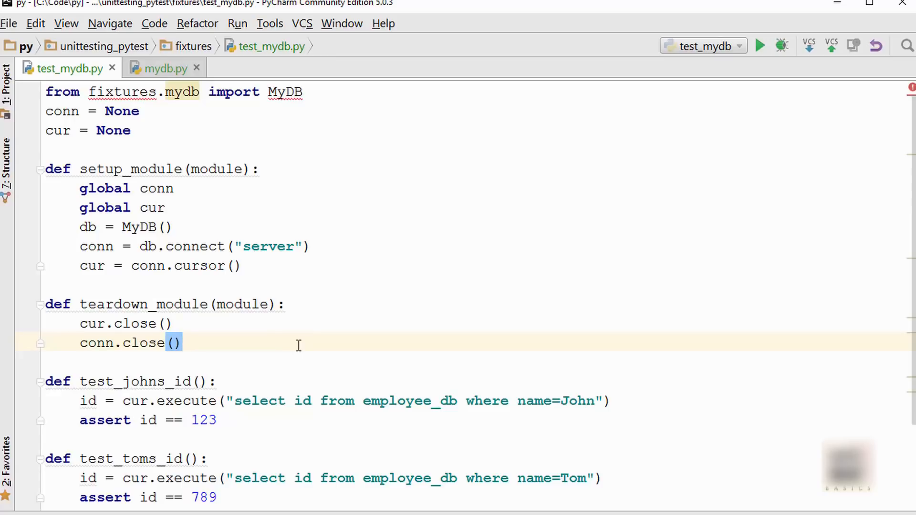
mouse_move(234, 266)
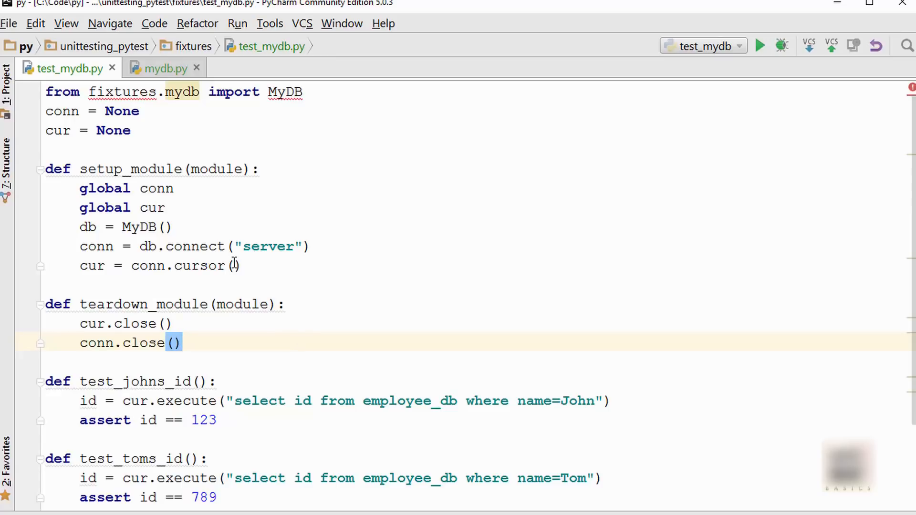
left_click_drag(80, 188, 241, 266)
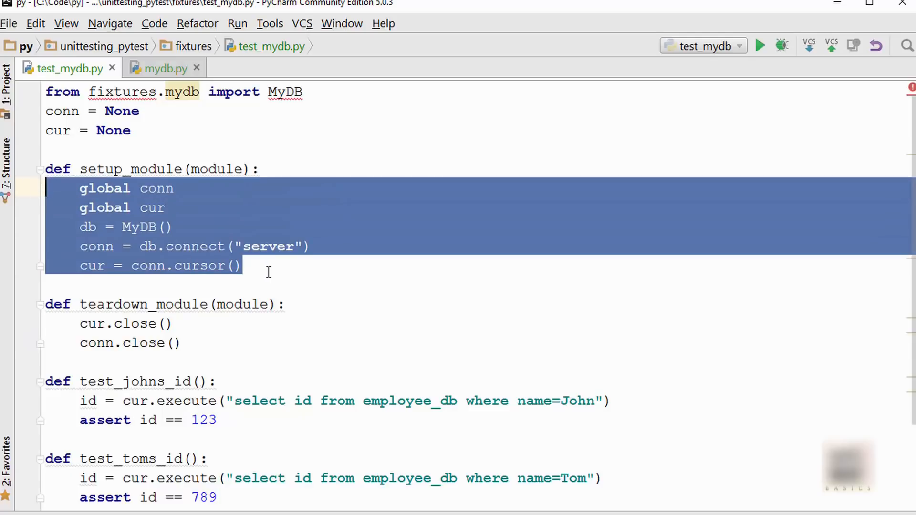
left_click(242, 266)
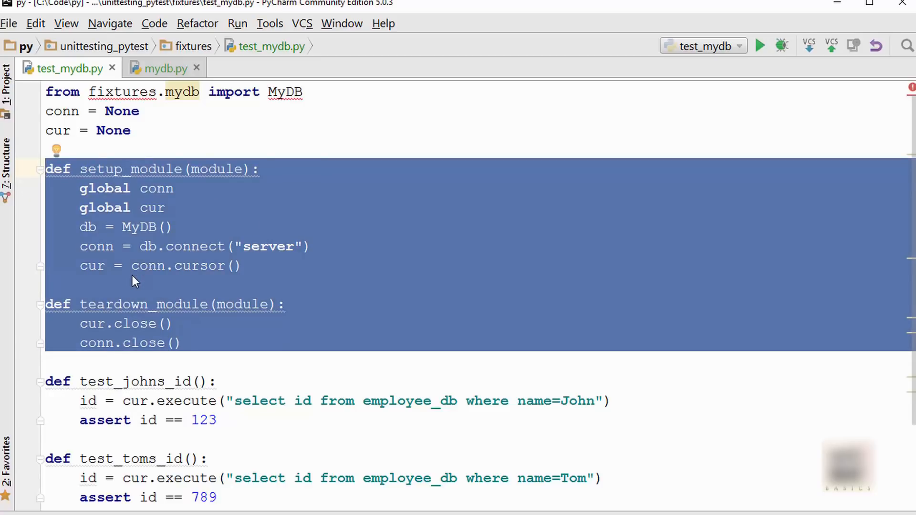
mouse_move(134, 270)
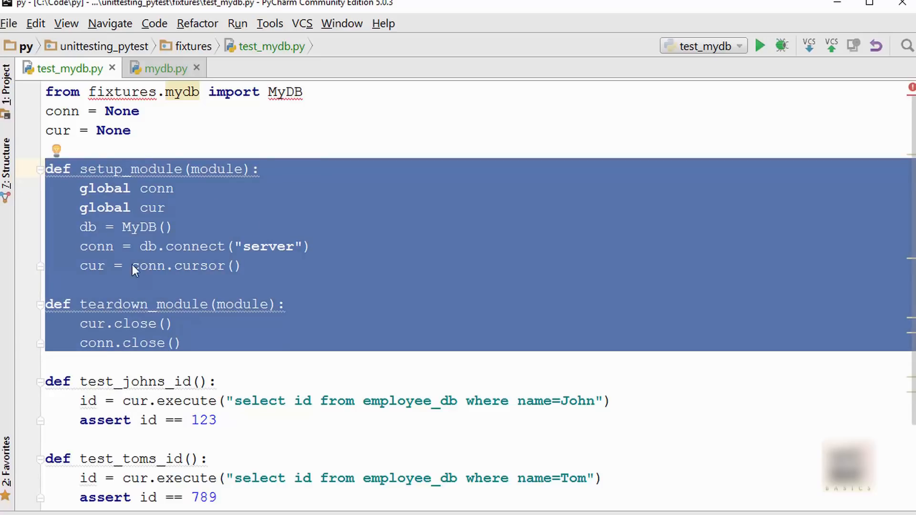
mouse_move(166, 244)
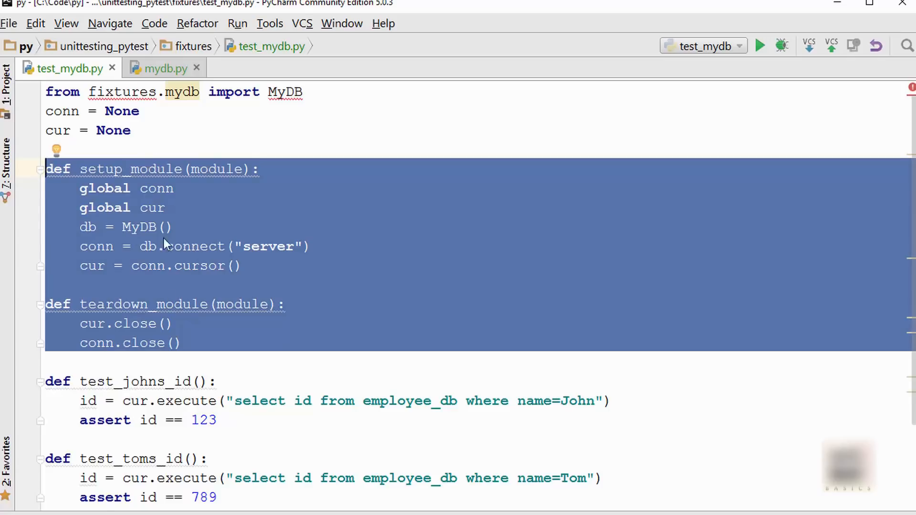
Delete the module-level conn and cur lines and import pytest
left_click(187, 343)
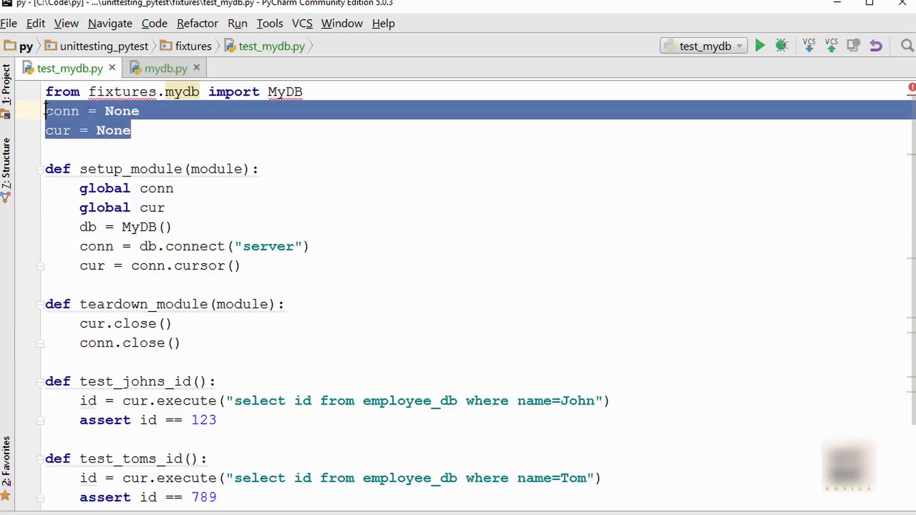
key("Delete")
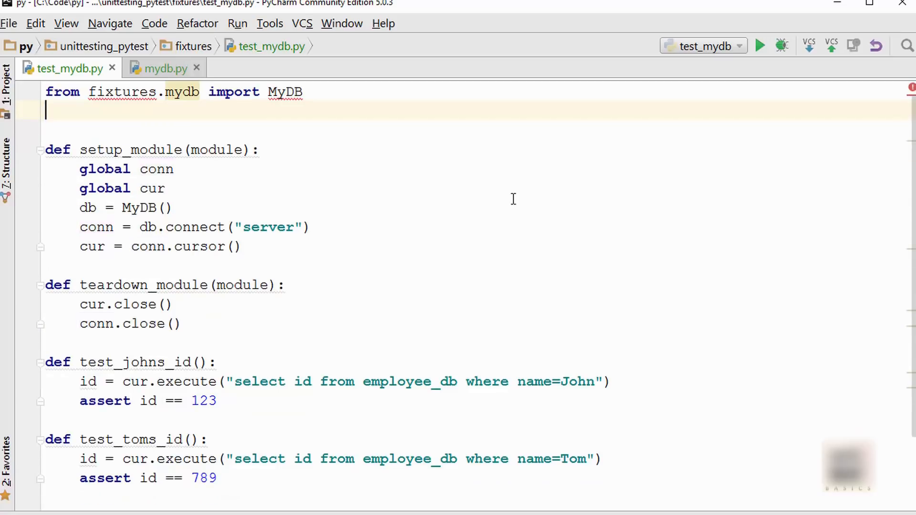
type("im")
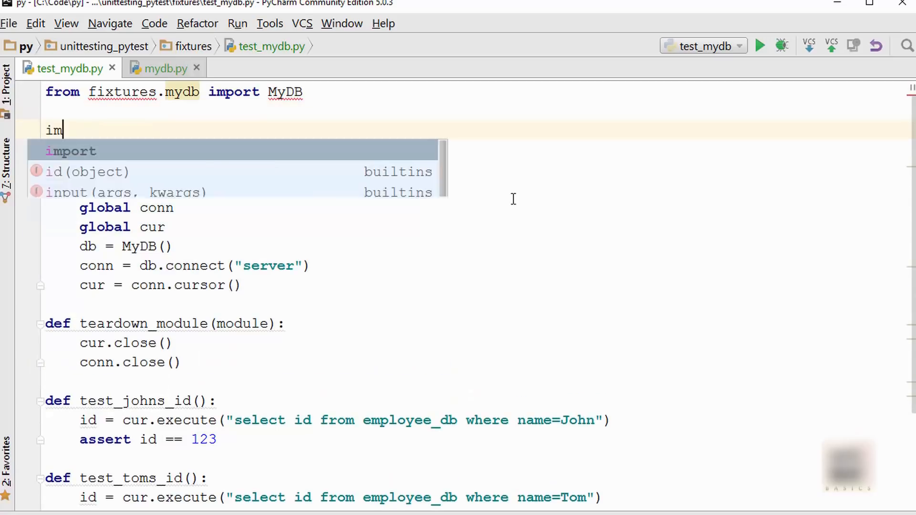
type("port p")
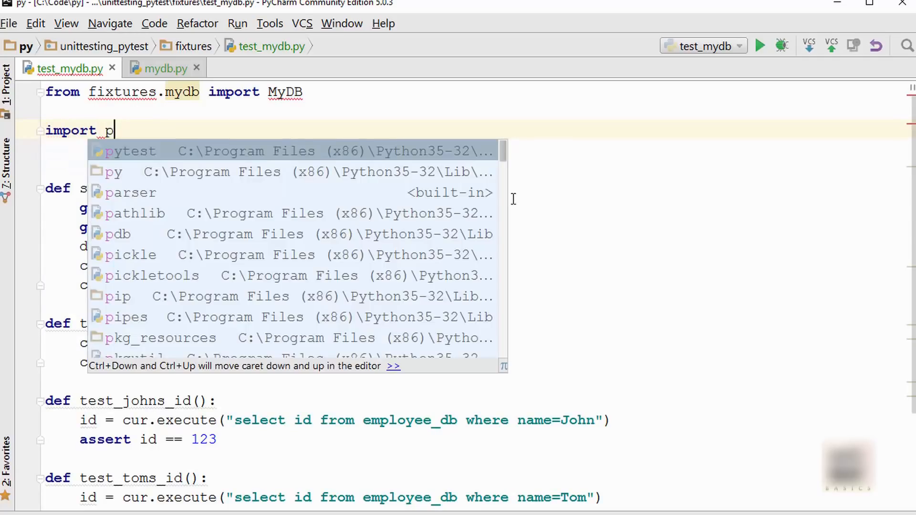
key("Enter")
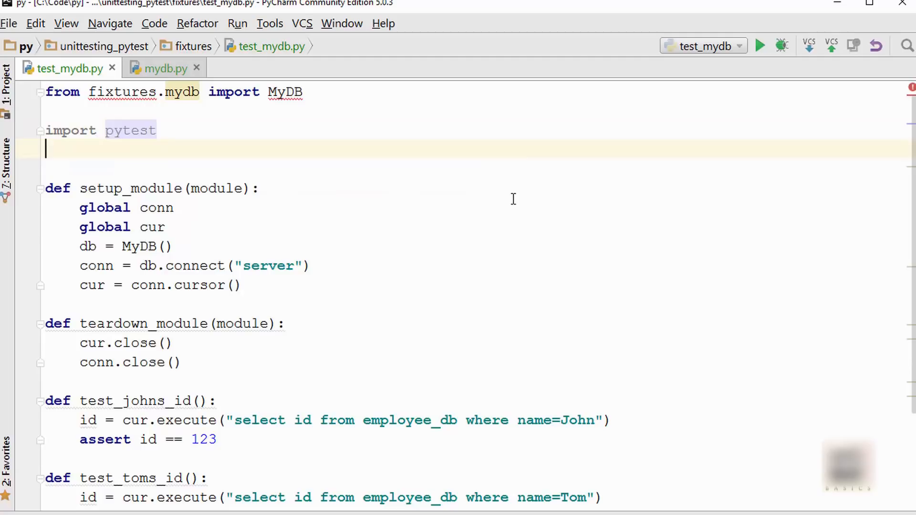
type("@")
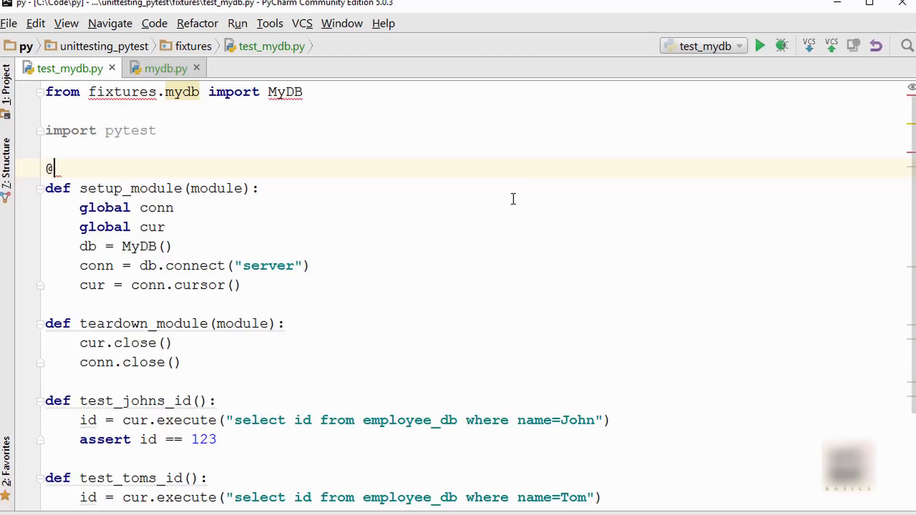
type("py")
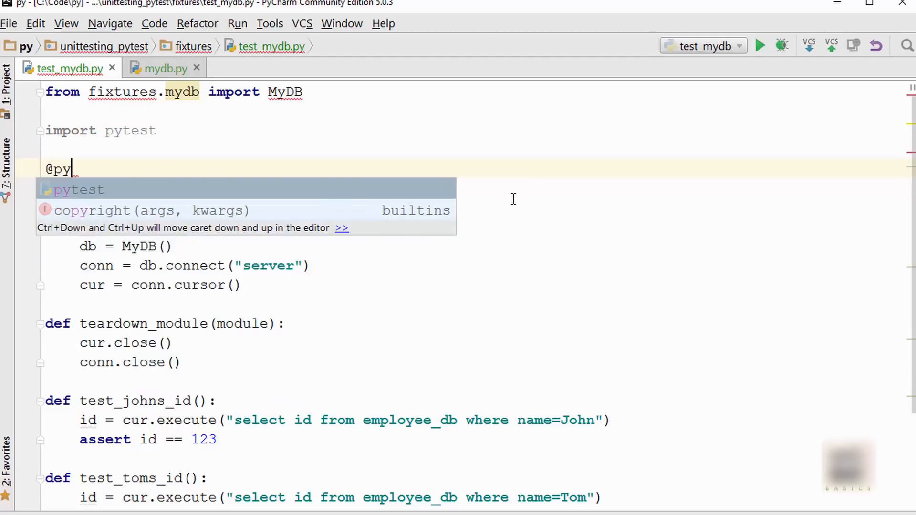
type("test.fixture(")
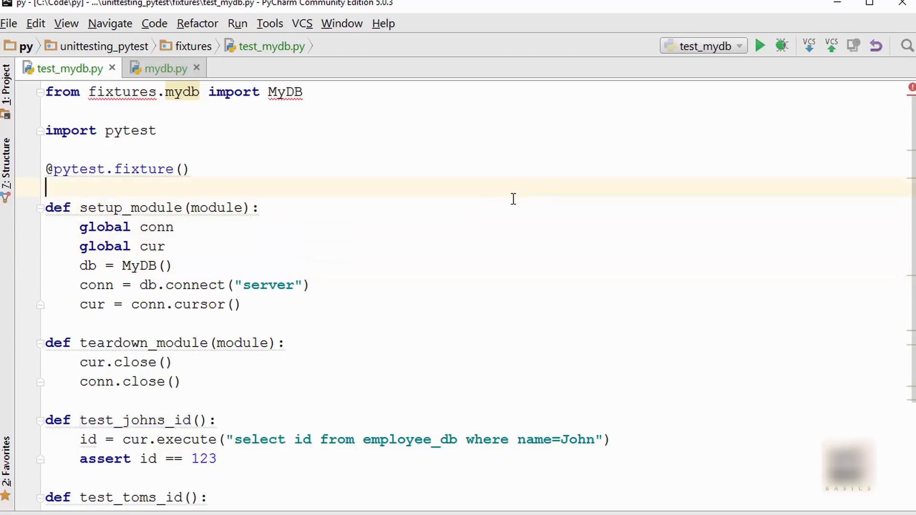
Import MyDB and write def cur() connecting to "server" and returning the cursor
key("enter")
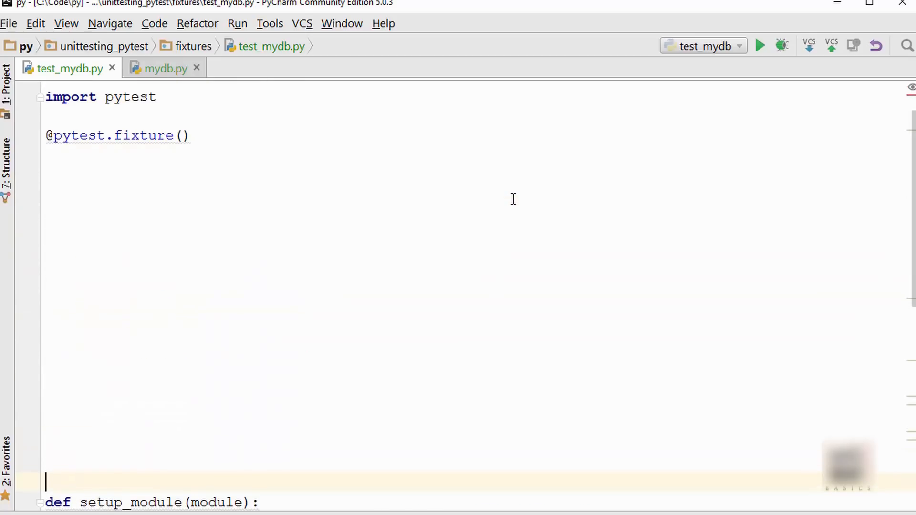
type("from fixtures.mydb import MyDB")
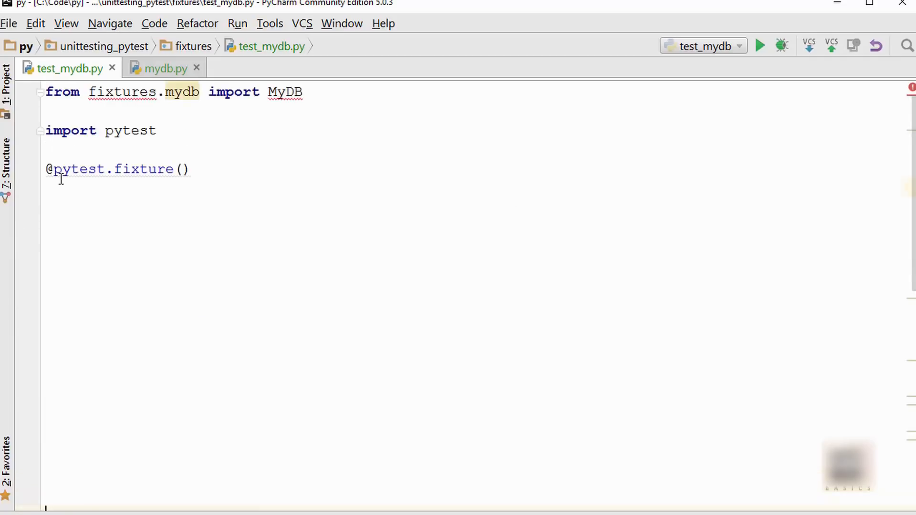
type("def")
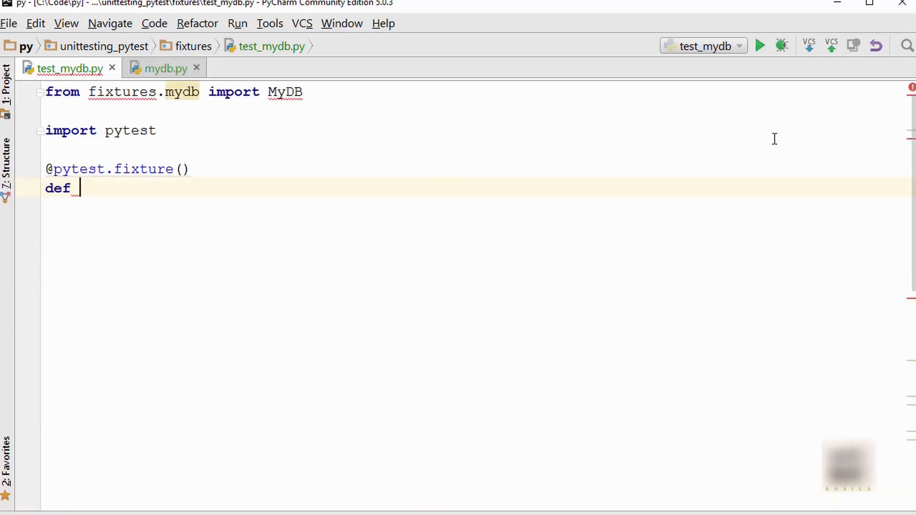
type("cur():")
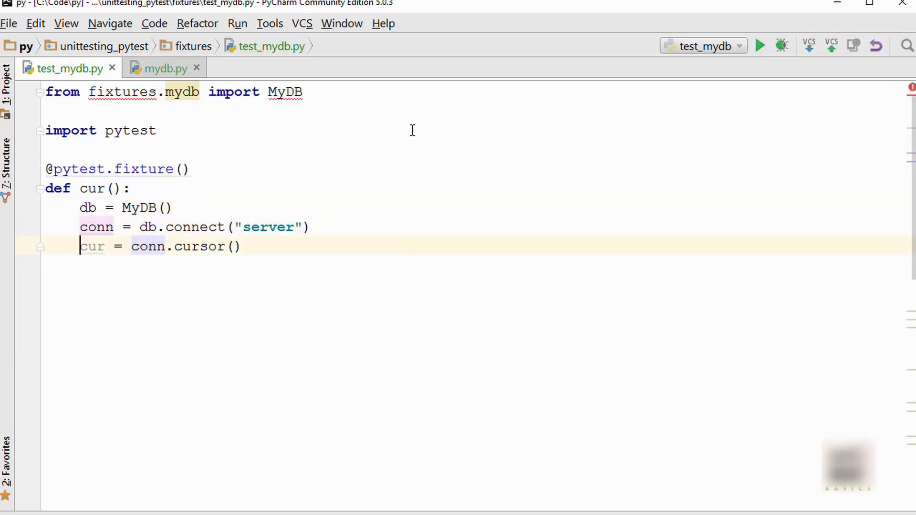
key("enter")
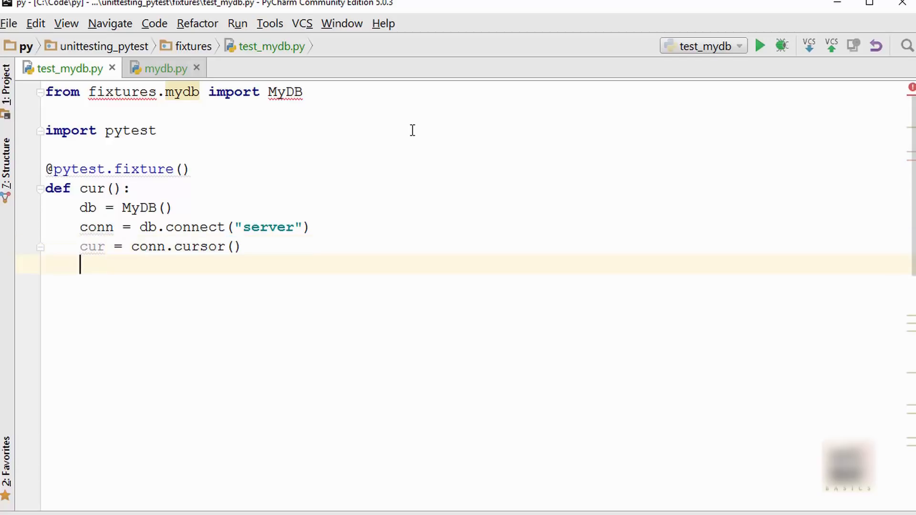
type("return cur")
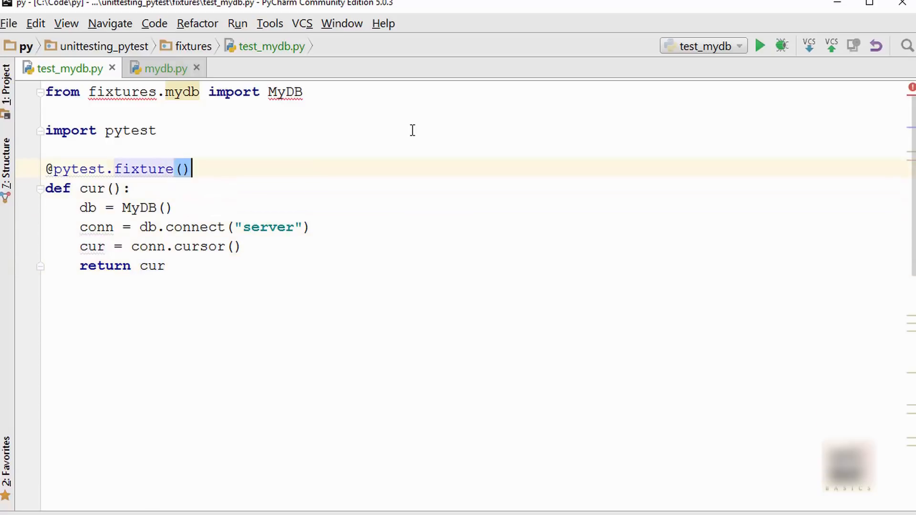
left_click(175, 227)
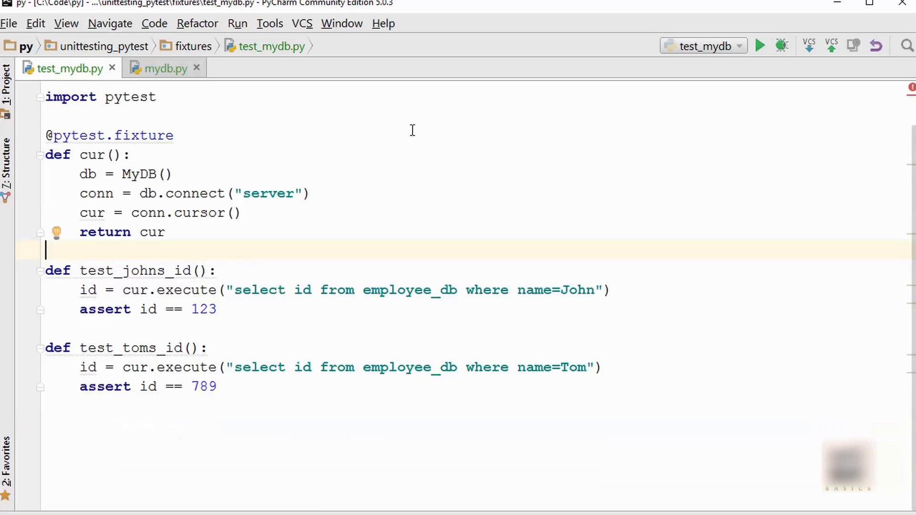
Pass cur as a parameter to both tests and rename the fixture's cursor variable to curs
type("cur")
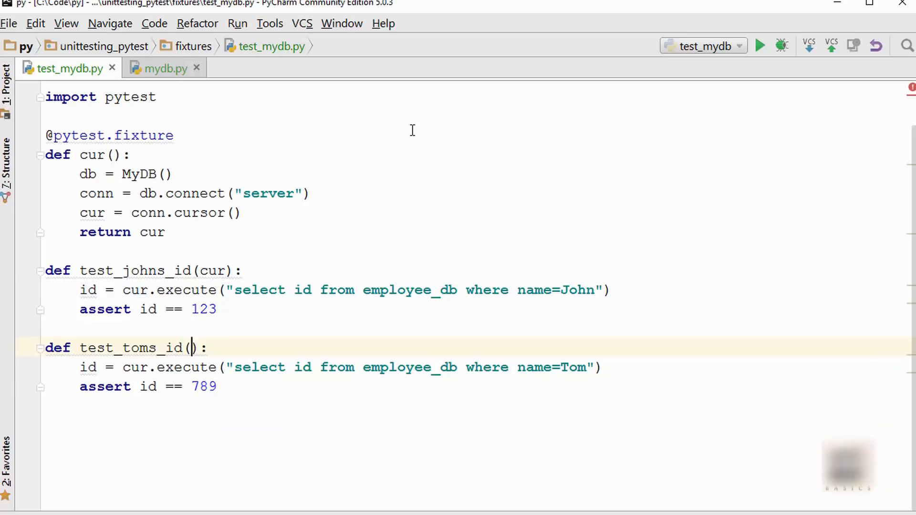
type("cur")
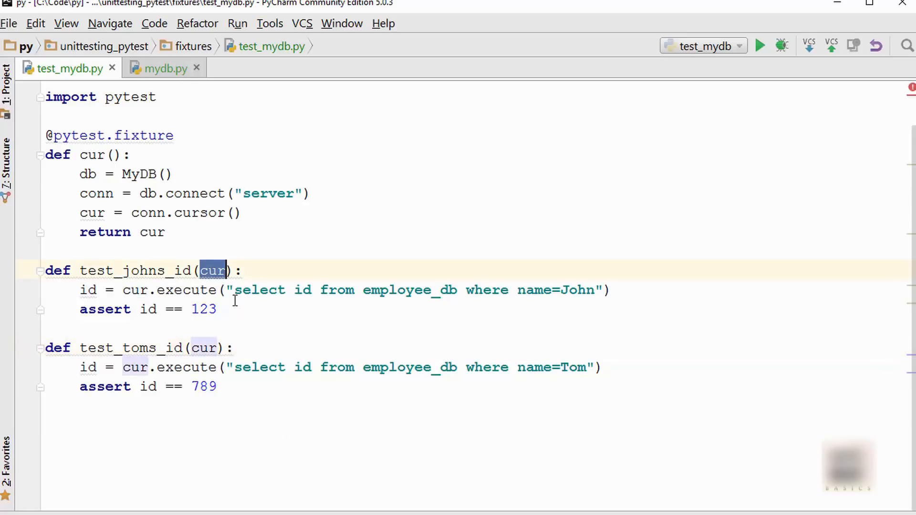
mouse_move(213, 271)
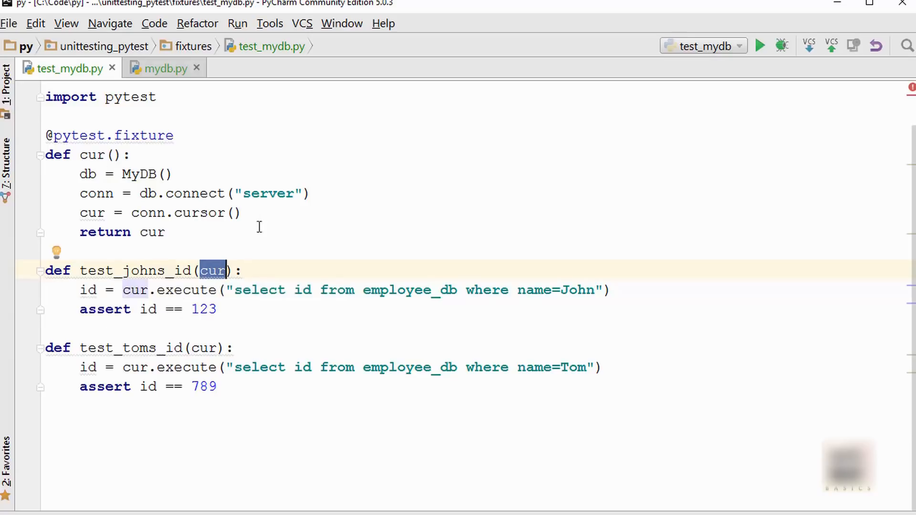
mouse_move(88, 155)
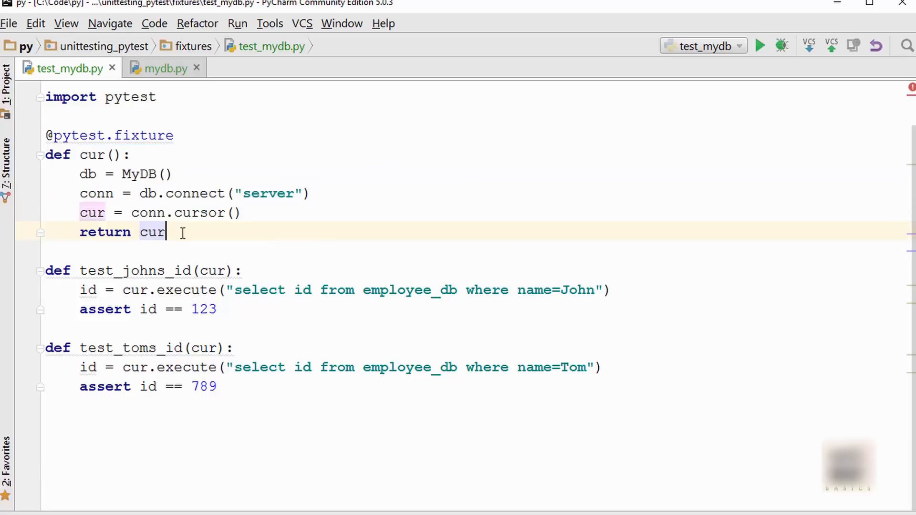
double_click(152, 232)
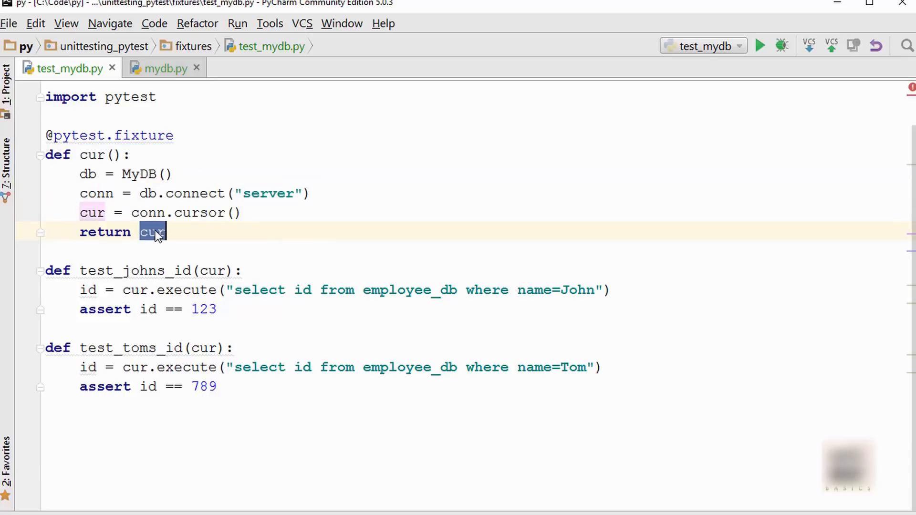
mouse_move(215, 271)
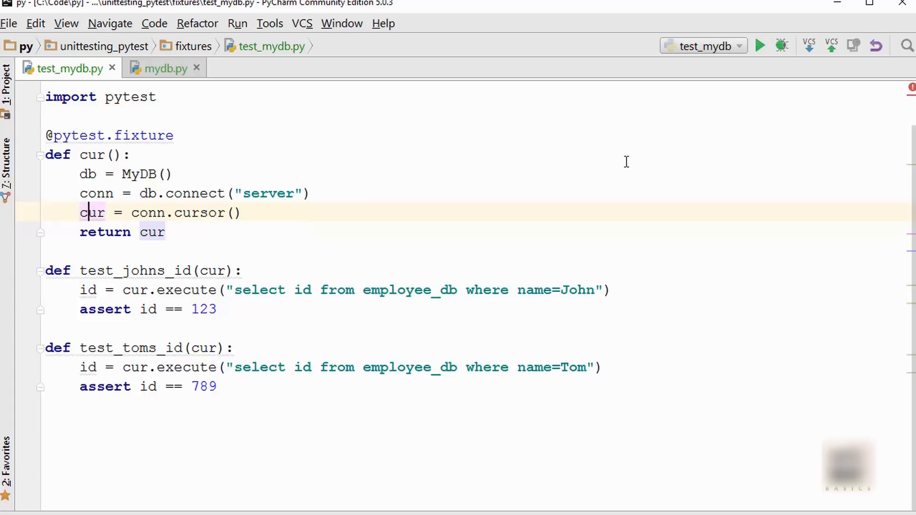
type("s")
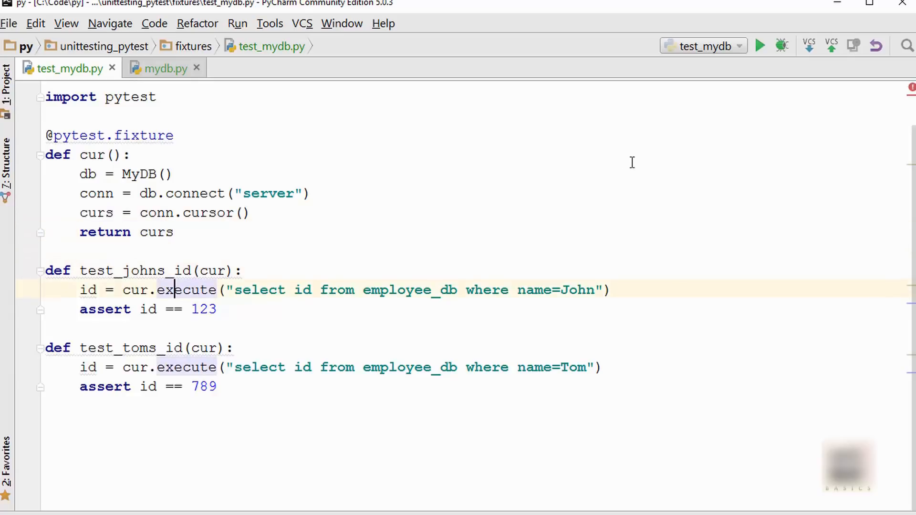
double_click(213, 271)
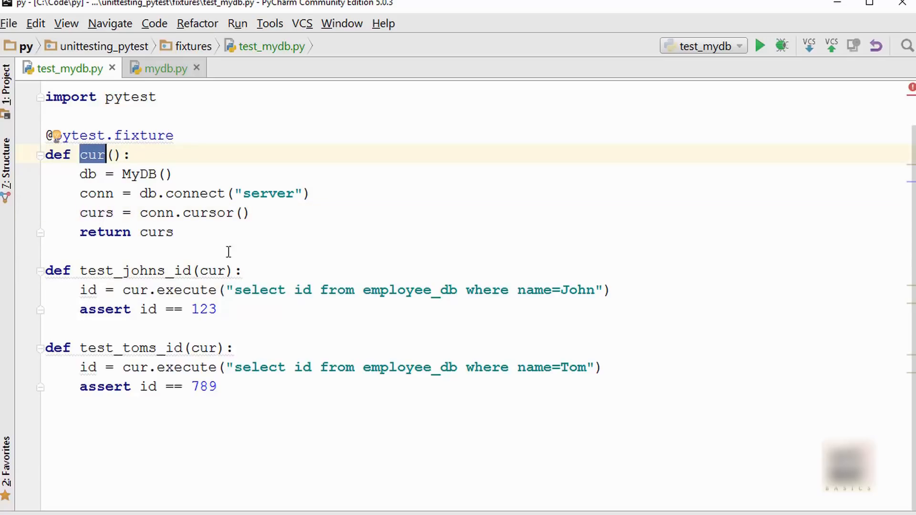
left_click(218, 310)
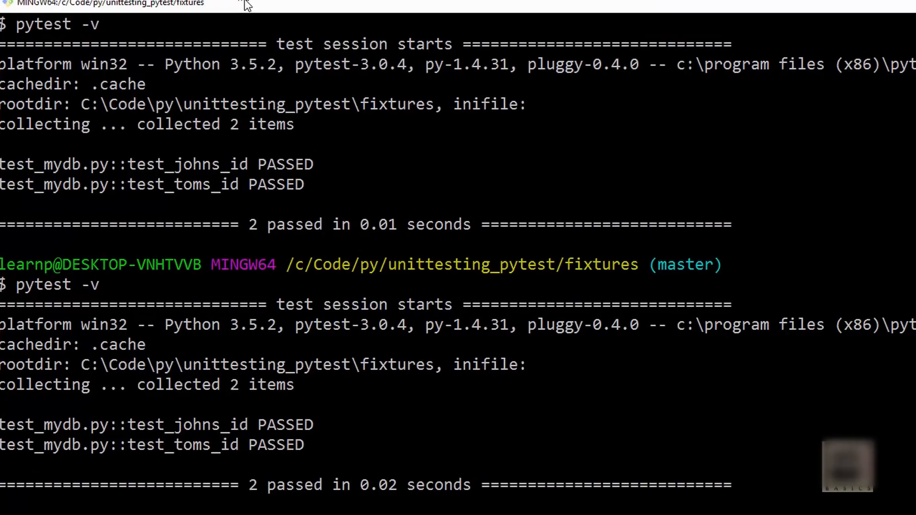
Clear the Git Bash terminal after the passing pytest -v run and return to PyCharm
type("clear")
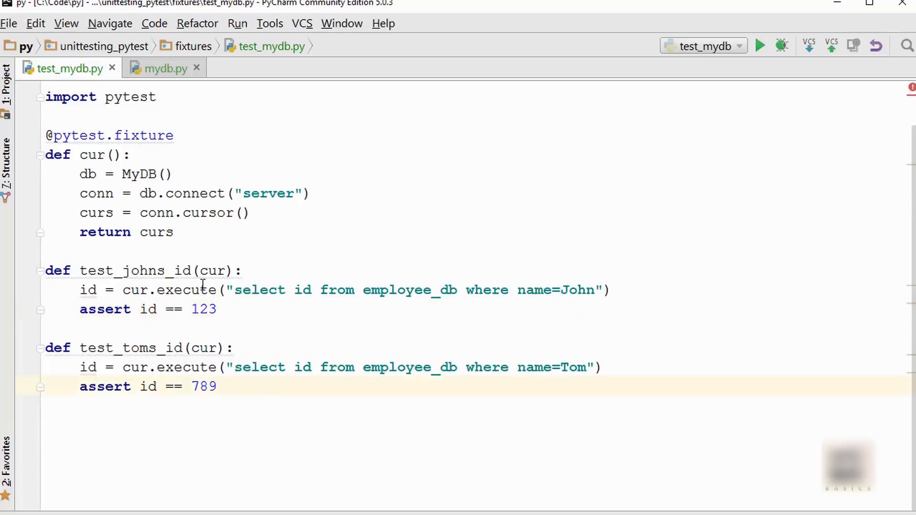
mouse_move(232, 293)
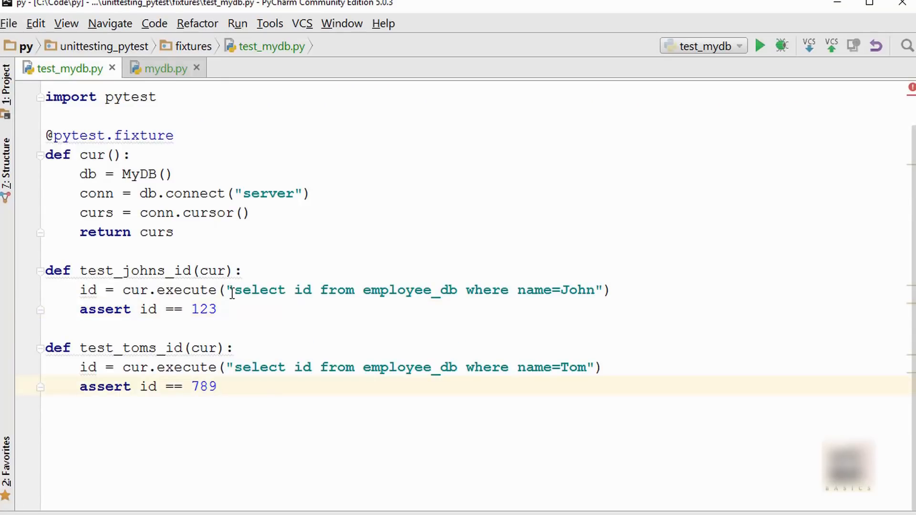
Add 'from fixtures.mydb import MyDB' at the top of test_mydb.py
left_click(50, 116)
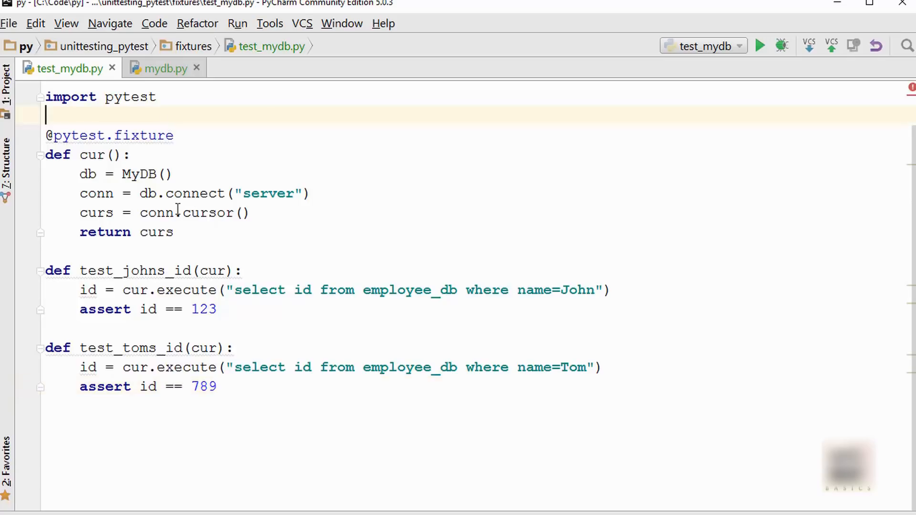
type("from fixtures.mydb import MyDB")
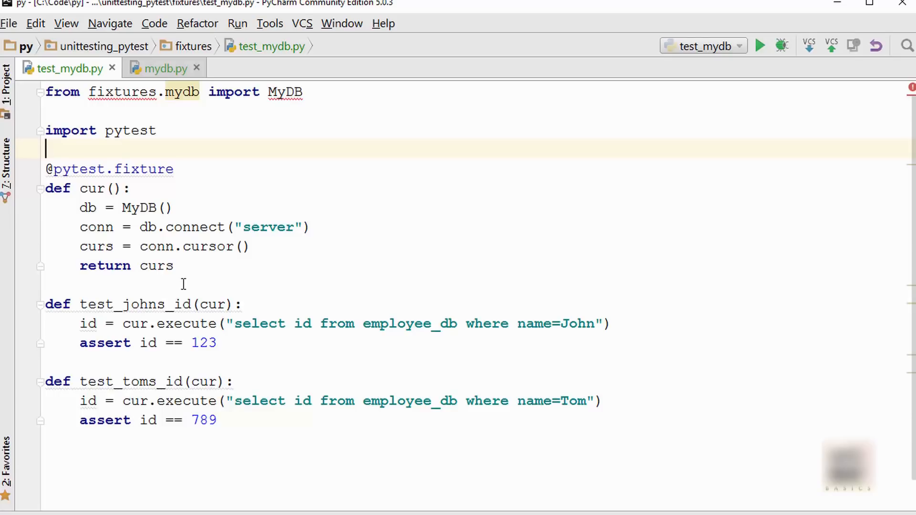
Review the fixture's return line and the test_johns_id test function
left_click(174, 265)
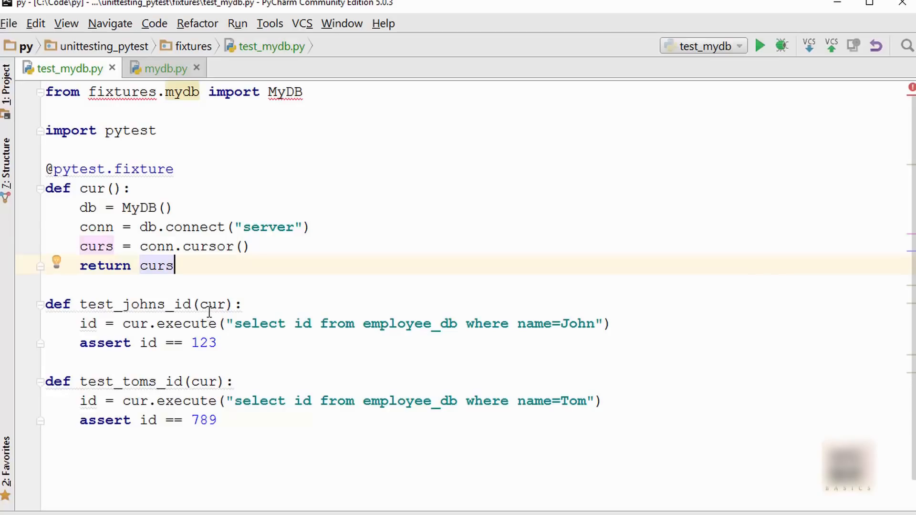
double_click(134, 304)
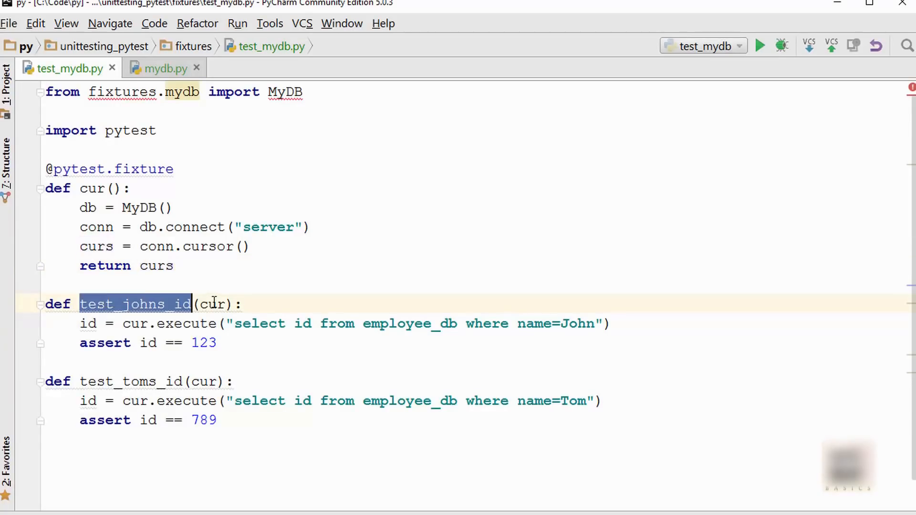
left_click(213, 304)
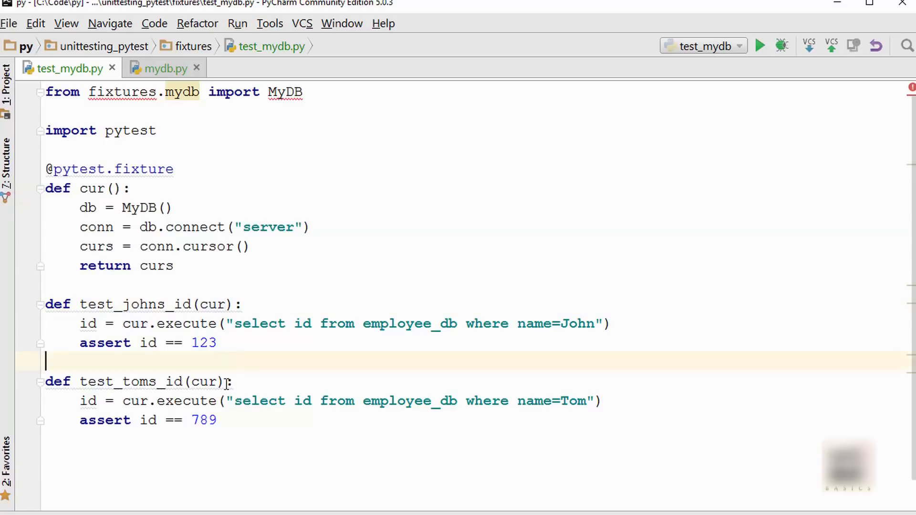
mouse_move(243, 456)
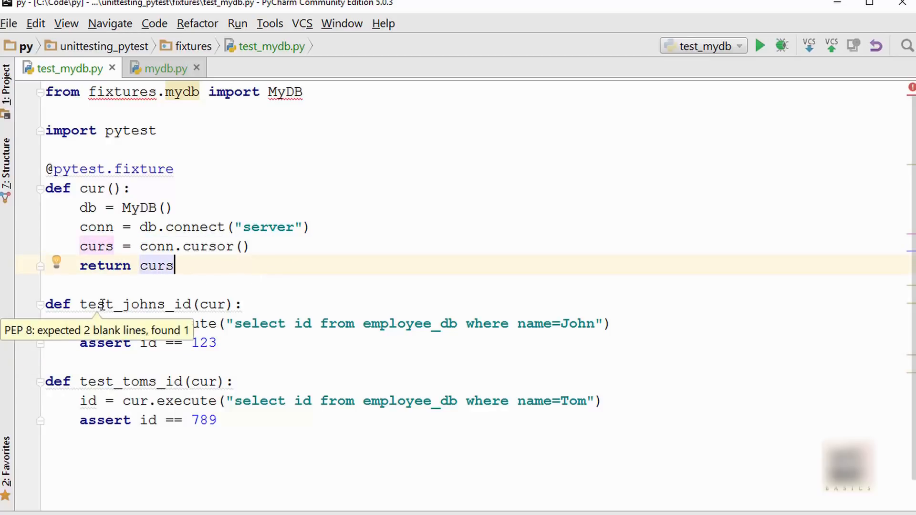
mouse_move(261, 269)
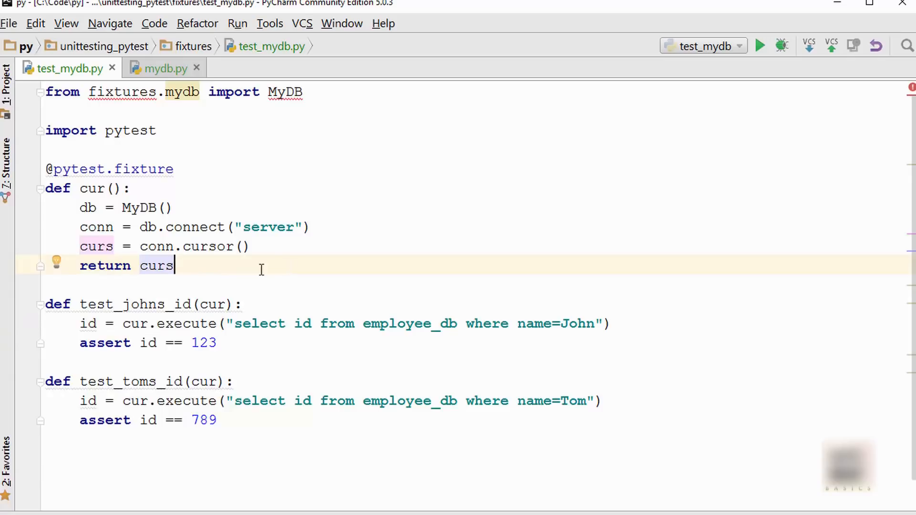
mouse_move(171, 315)
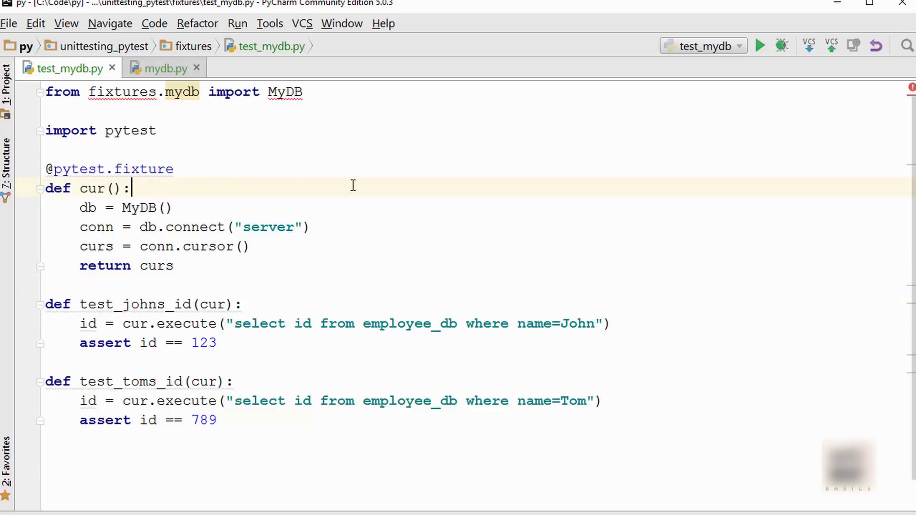
Insert print("setting up") as the first line of the cur fixture
type("p")
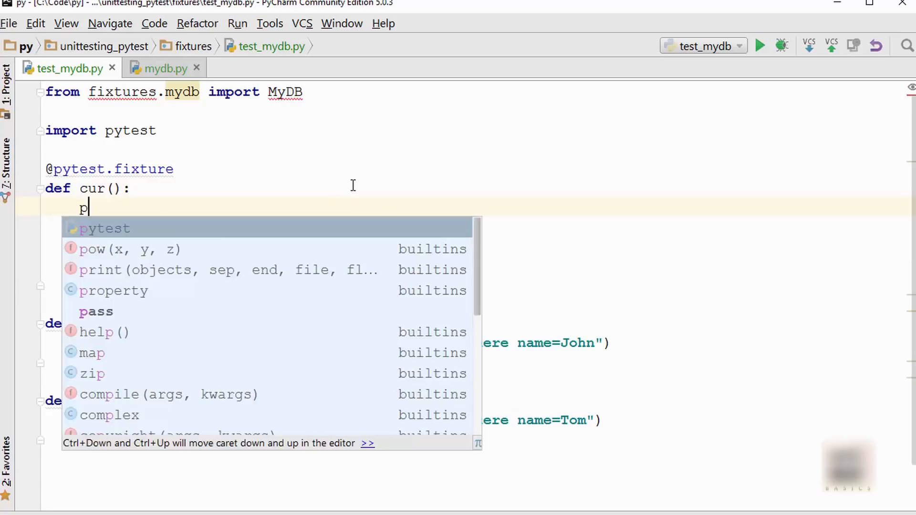
type("rint")
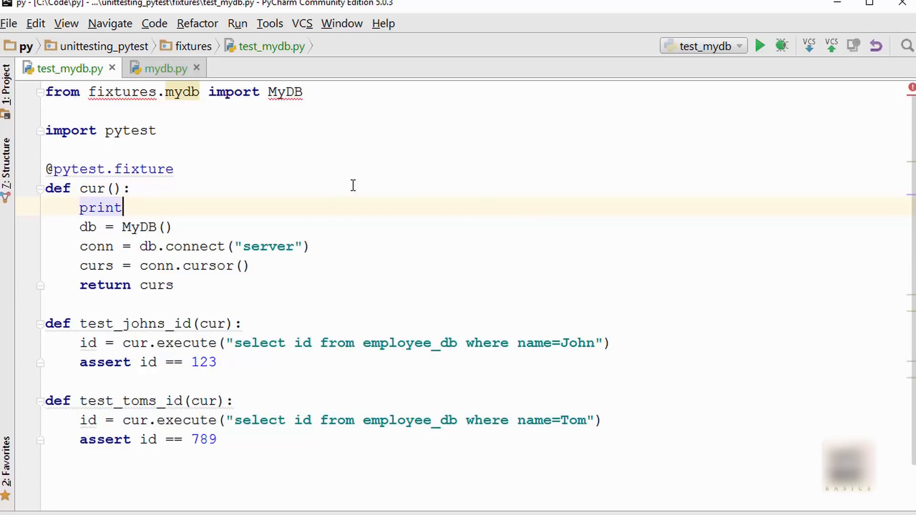
type("(\"s\")")
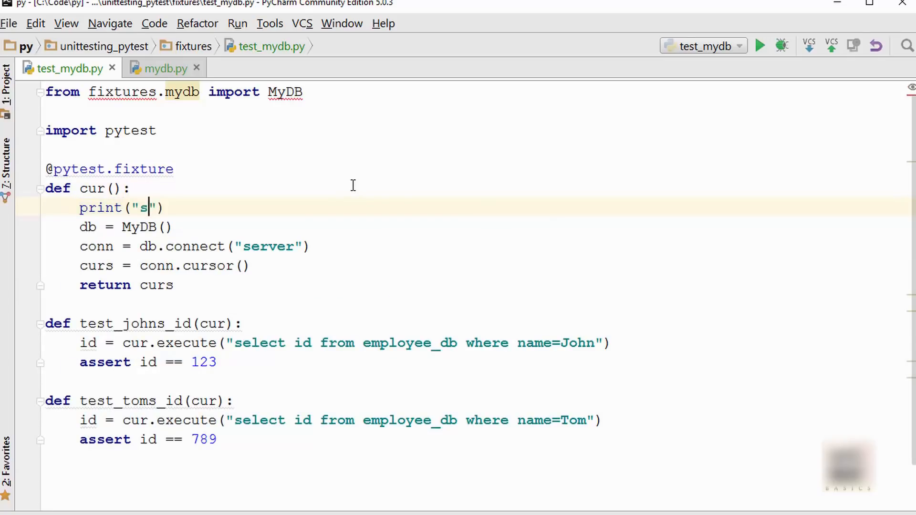
type("etting up")
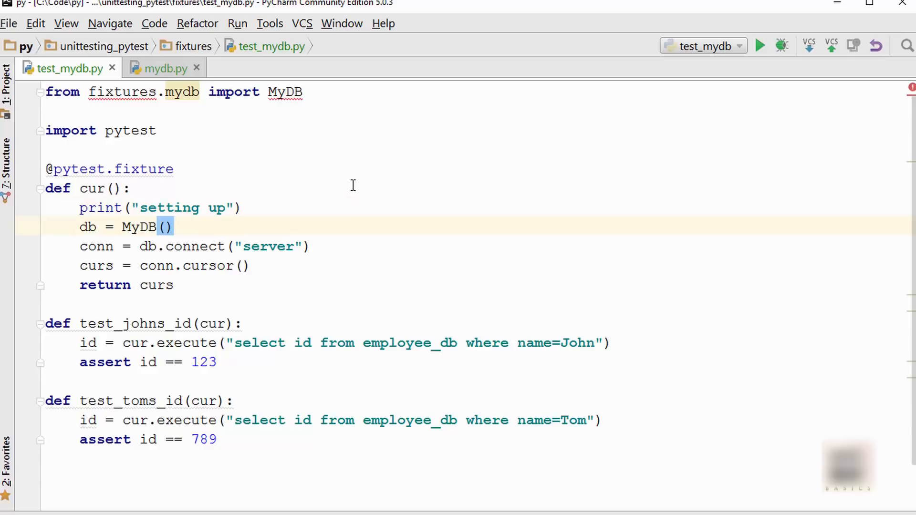
left_click(174, 227)
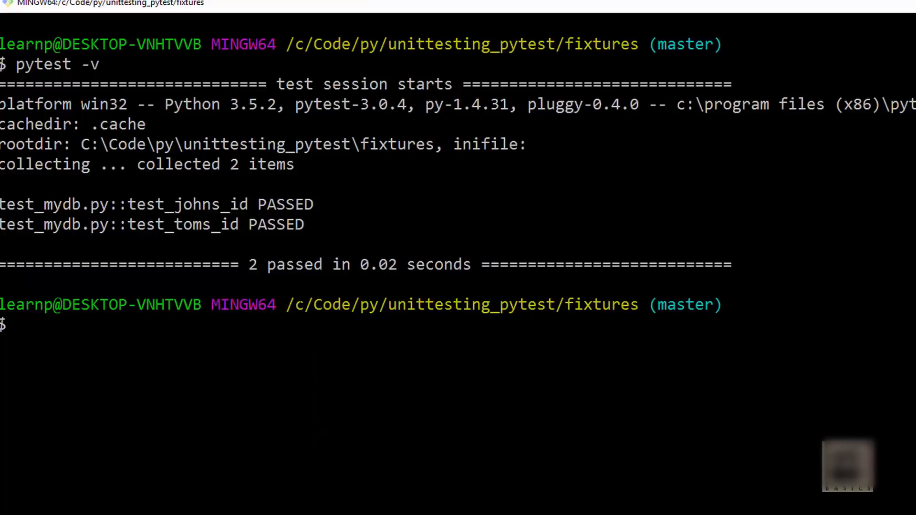
Run pytest -v in Git Bash and see both tests pass
type("pytest -v")
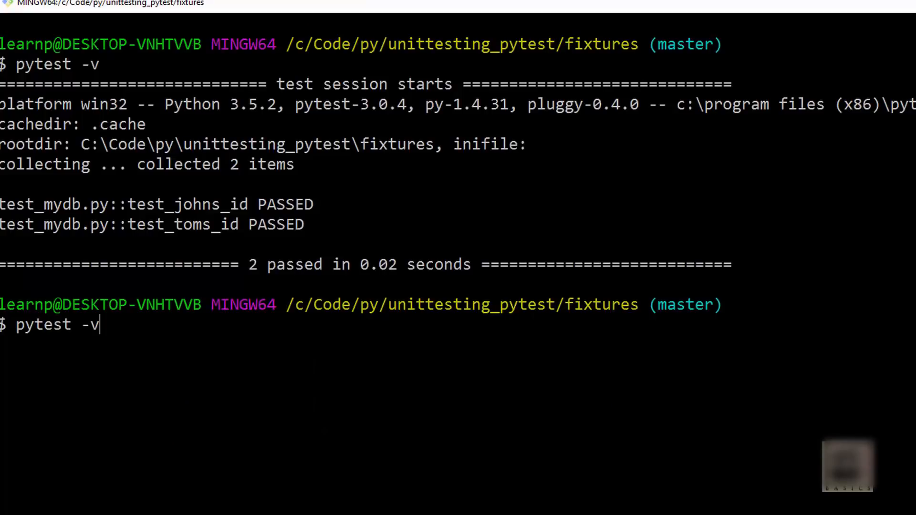
key("Backspace")
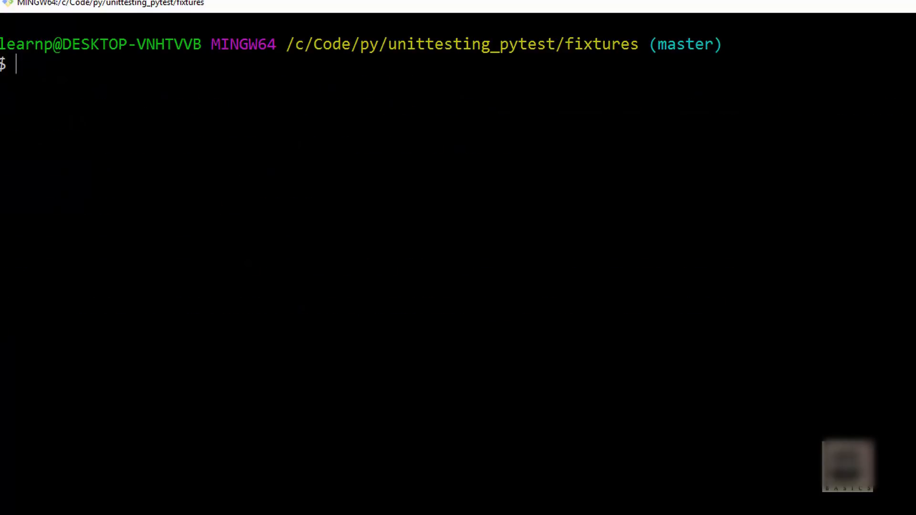
Run pytest -v --capture=no so "setting up" prints before each test
type("pytest -v -")
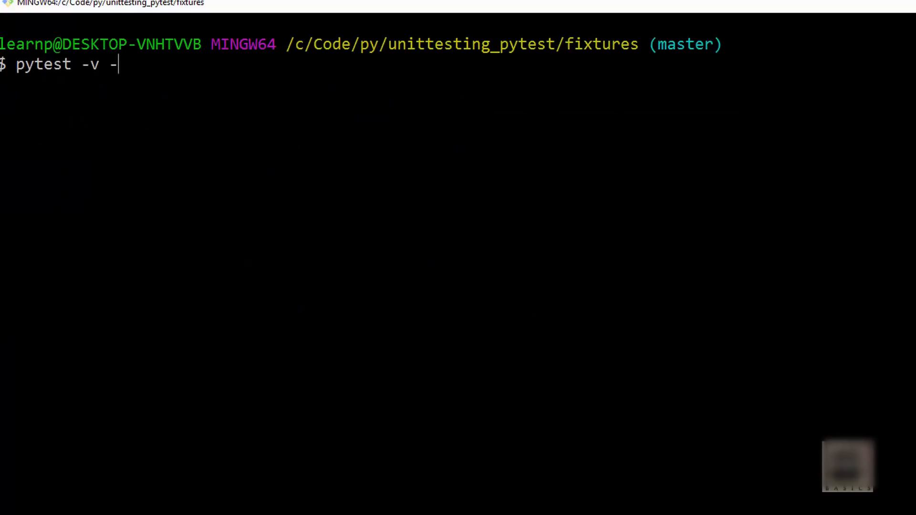
type("-capt")
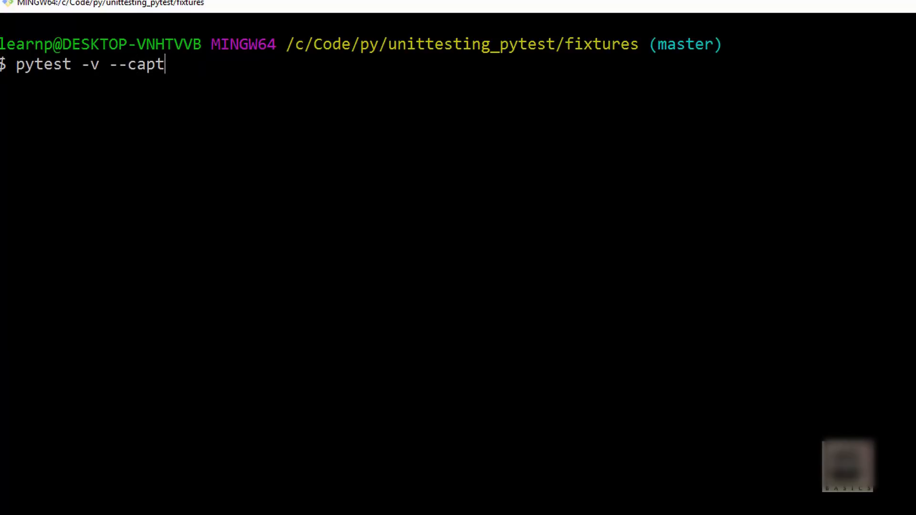
type("ure=no")
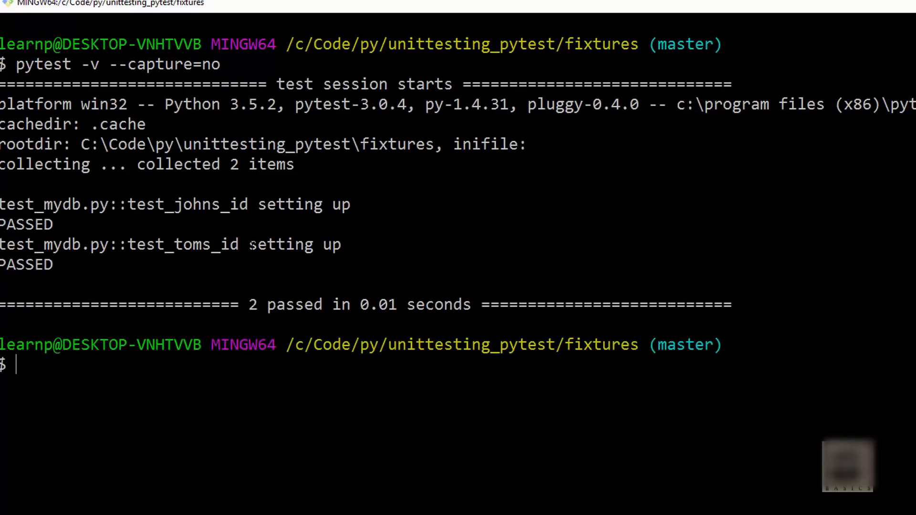
double_click(291, 204)
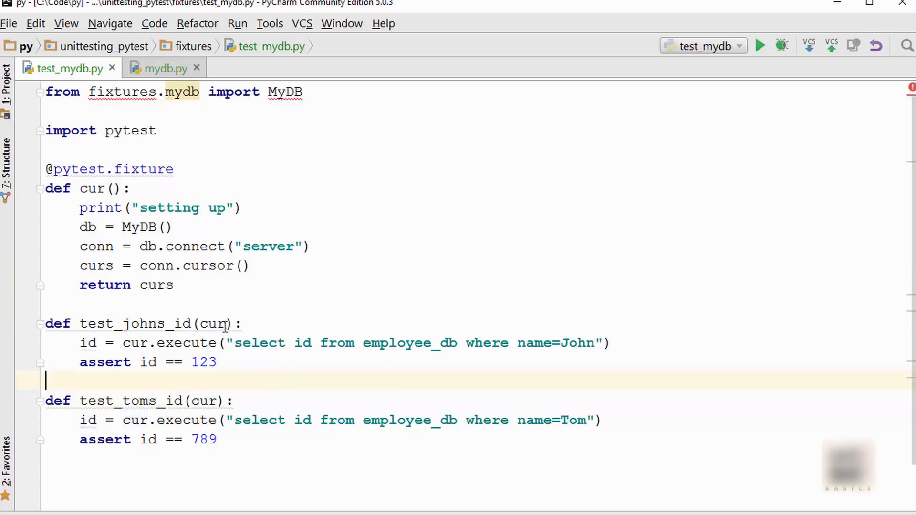
left_click(115, 188)
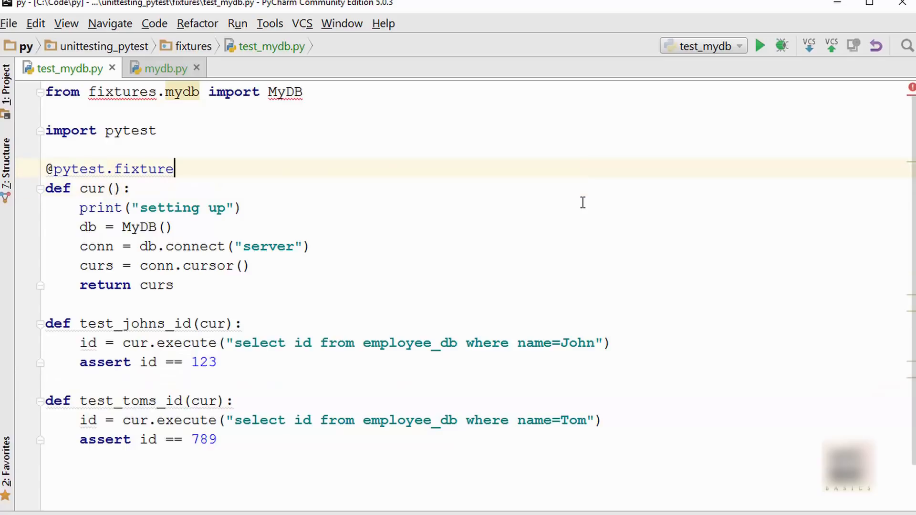
type("(scope=")
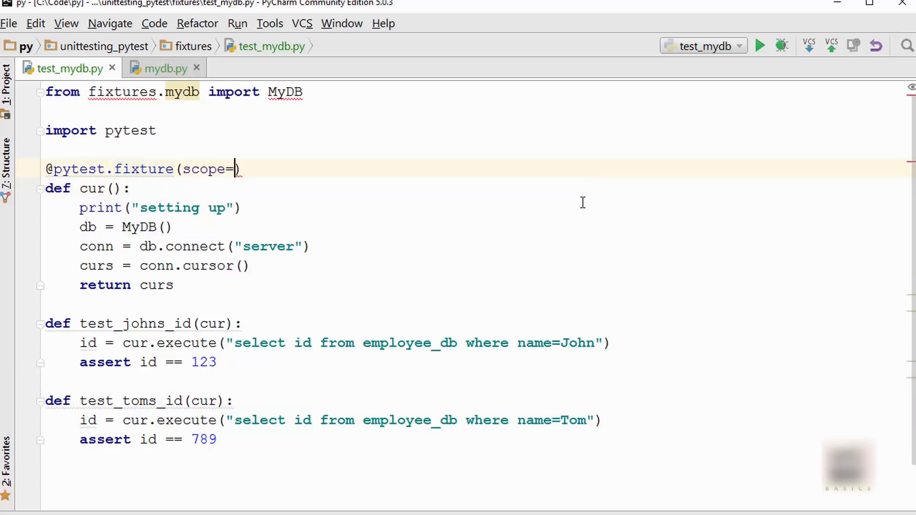
type("\"modu")
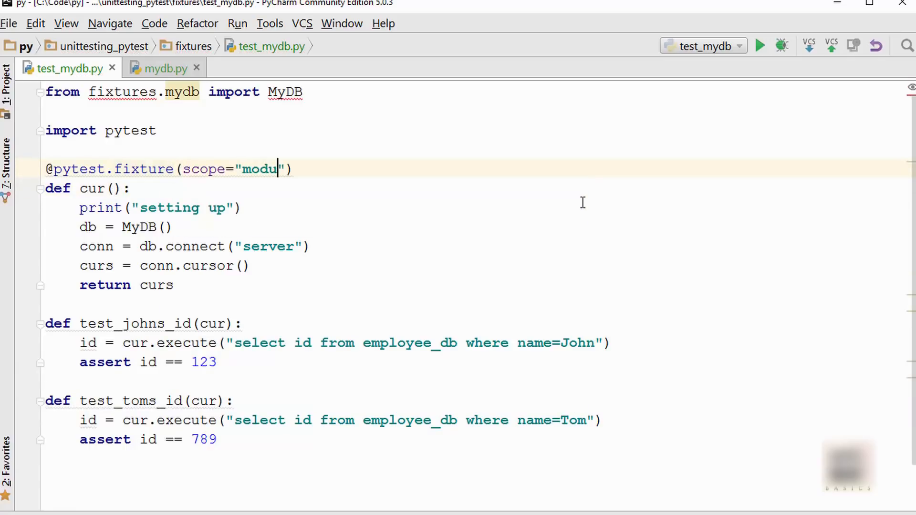
type("le")
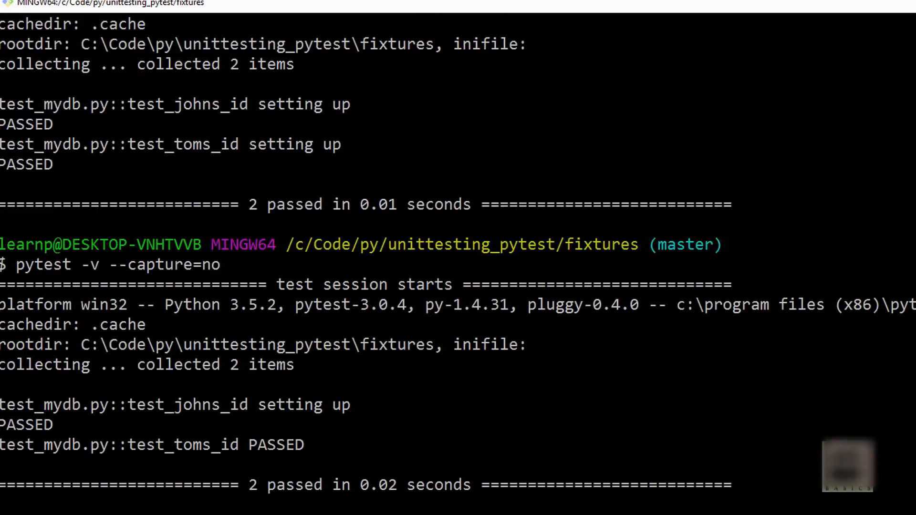
Rerun pytest -v --capture=no in Git Bash; "setting up" prints once
left_click_drag(258, 405, 355, 405)
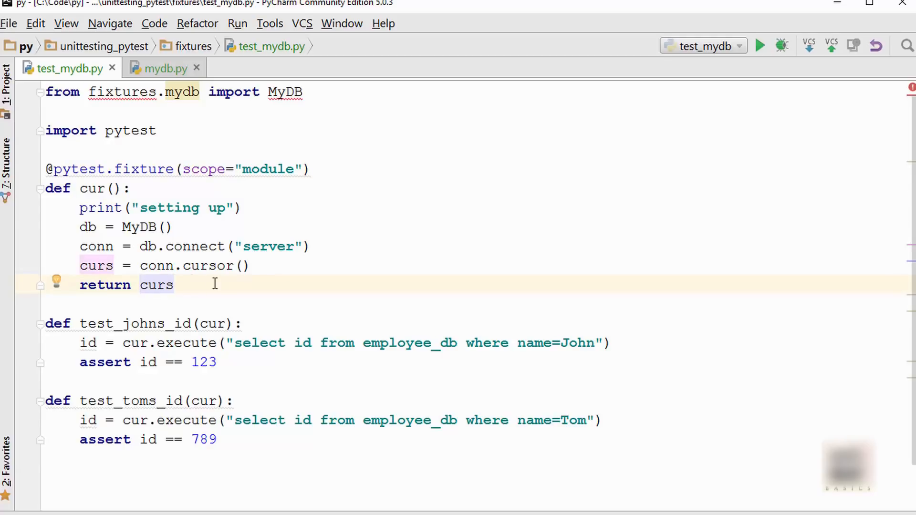
Replace return with yield curs, then add curs.close() and conn.close() lines
double_click(105, 285)
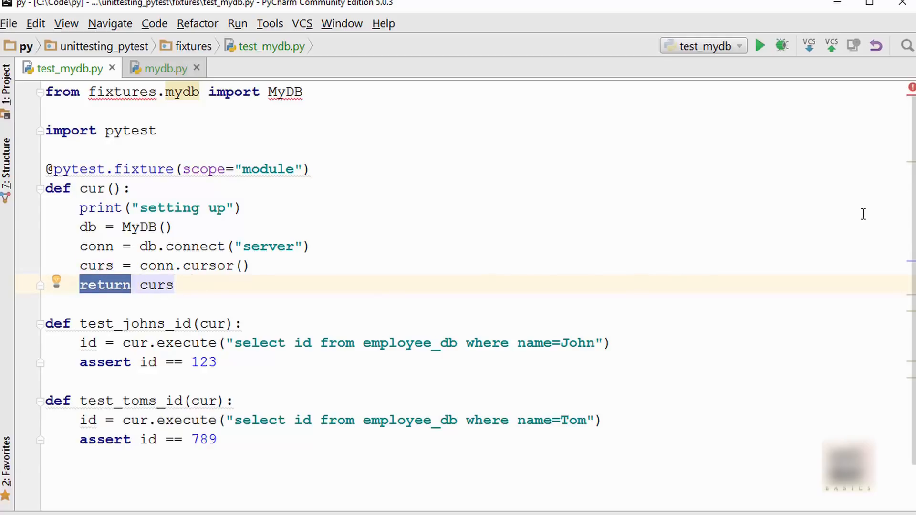
type("yield")
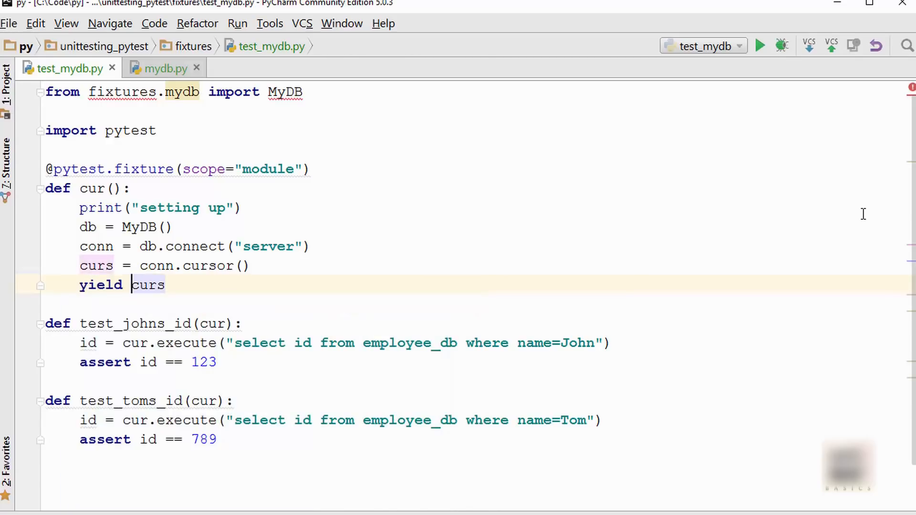
key("enter")
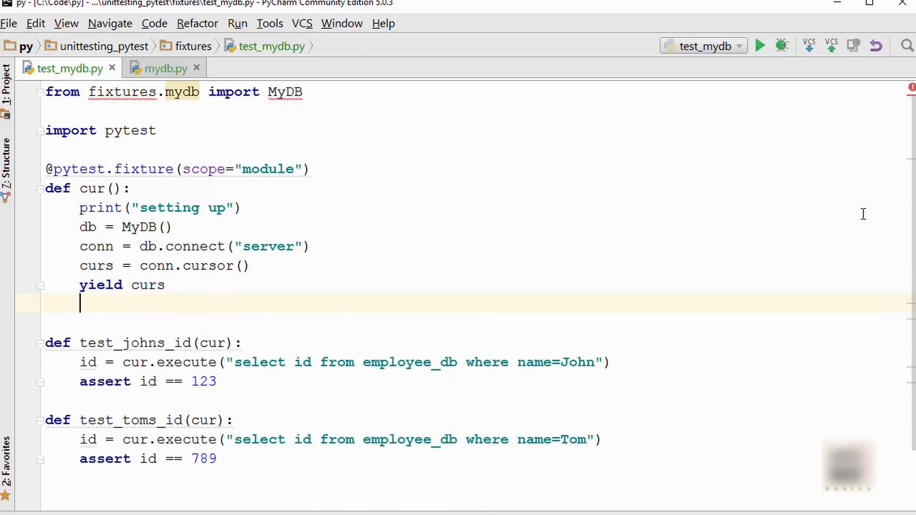
type("curs")
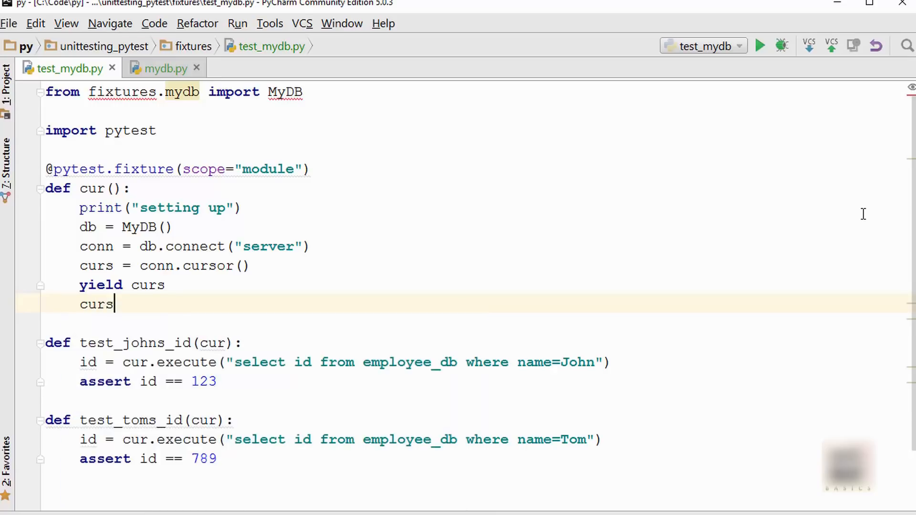
type(".close()")
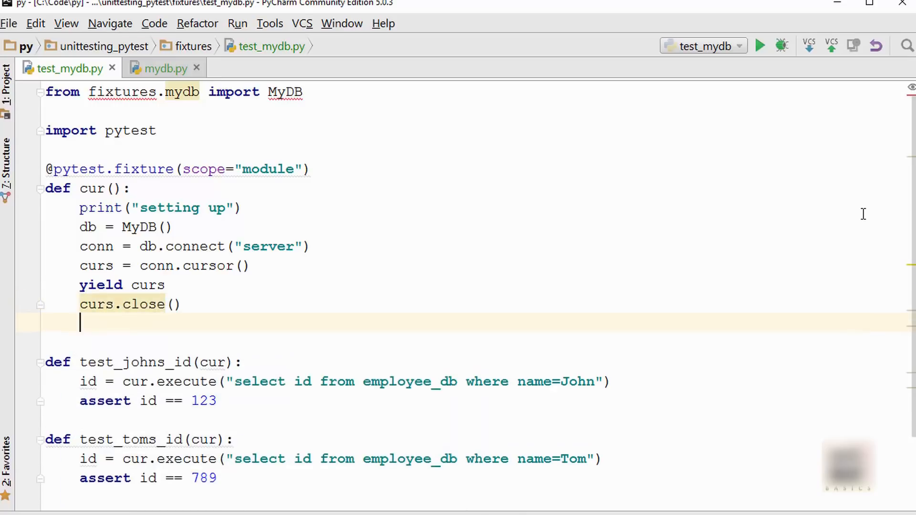
type("conn.close")
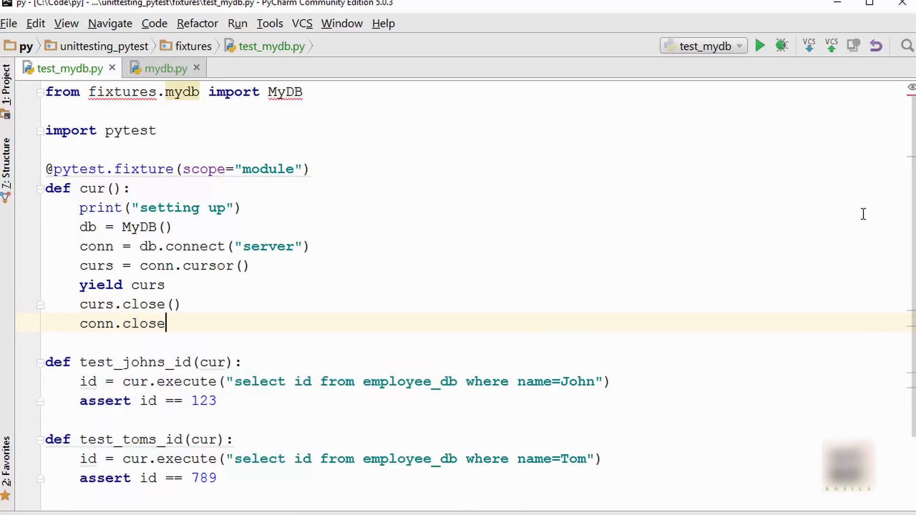
type("()")
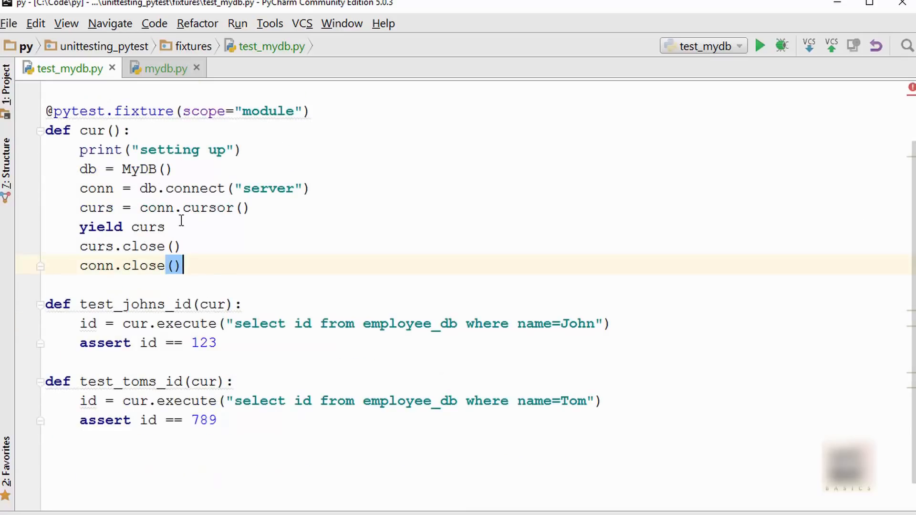
Add print("closing DB") after closing the cursor and connection
double_click(148, 227)
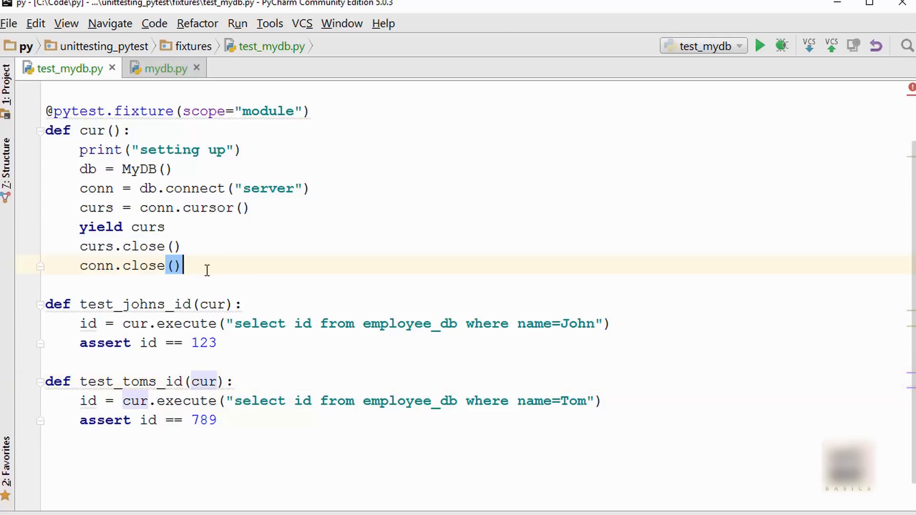
type("print(\"c")
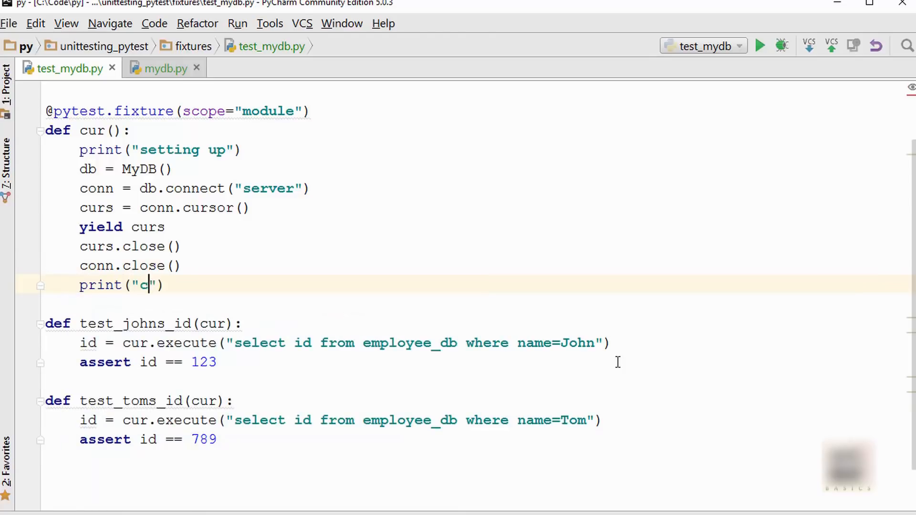
type("ls")
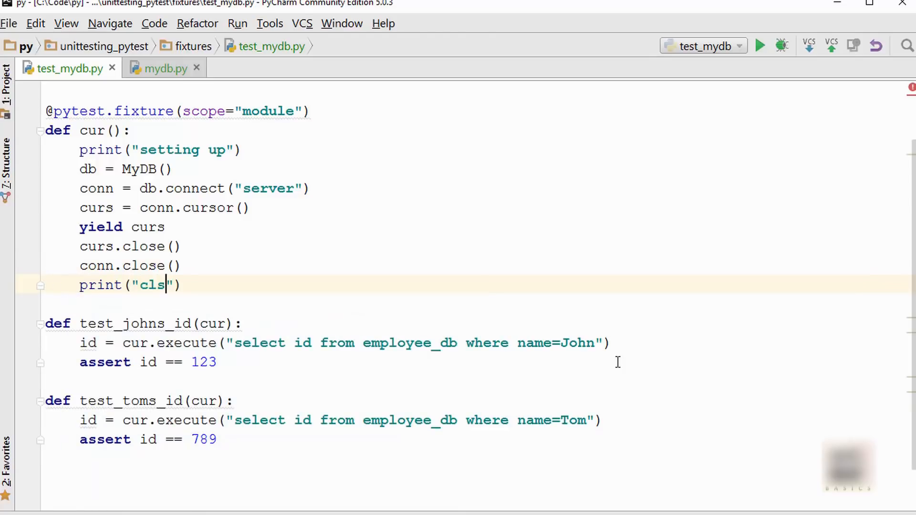
type("closing DB")
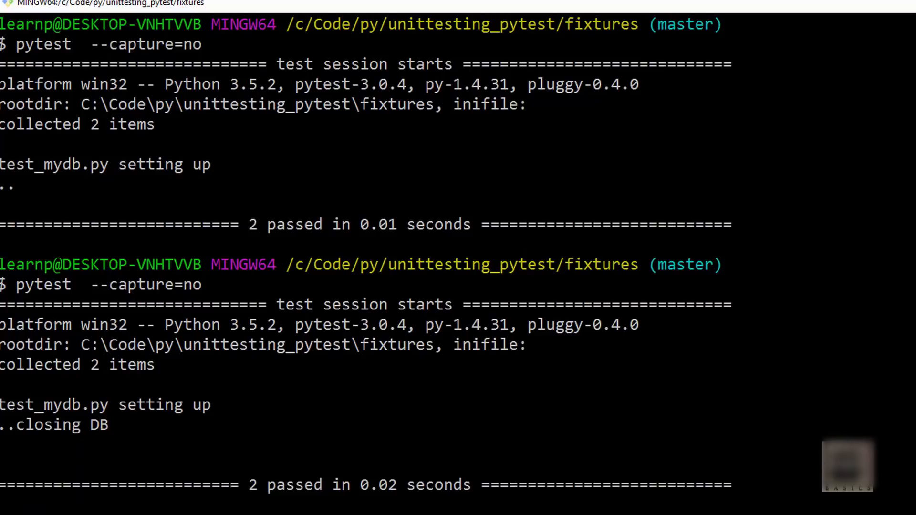
Rerun pytest --capture=no; one "setting up" and one "closing DB" appear
double_click(149, 405)
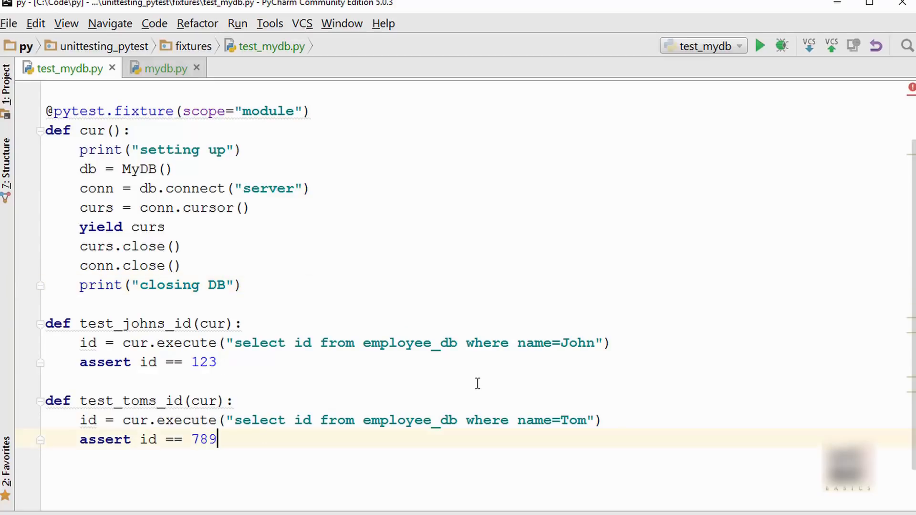
mouse_move(575, 324)
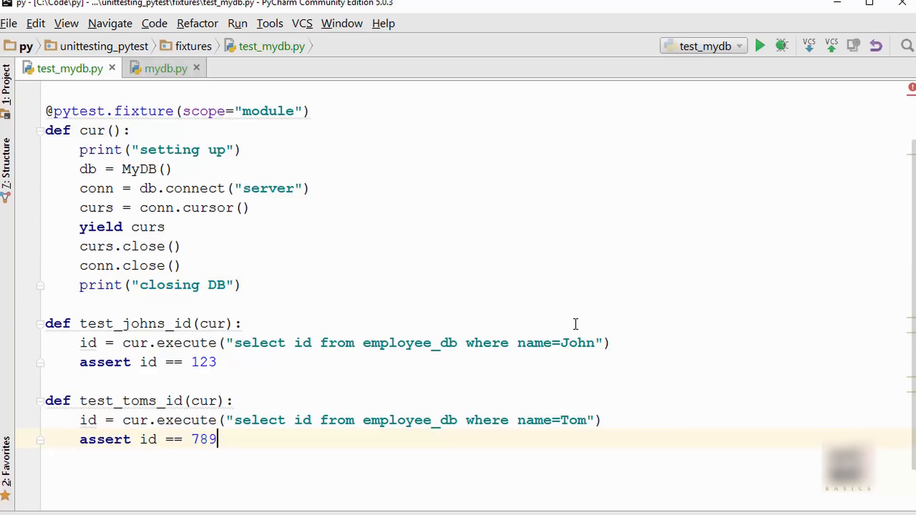
mouse_move(462, 291)
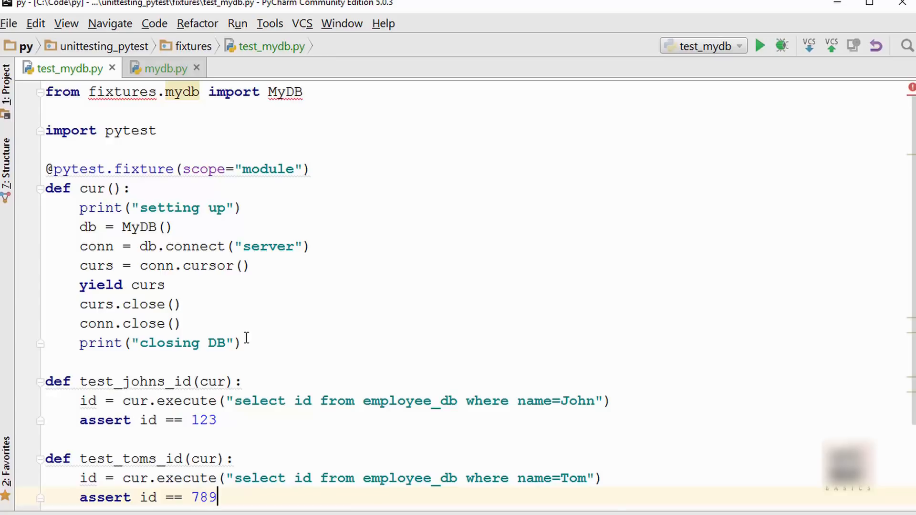
mouse_move(147, 167)
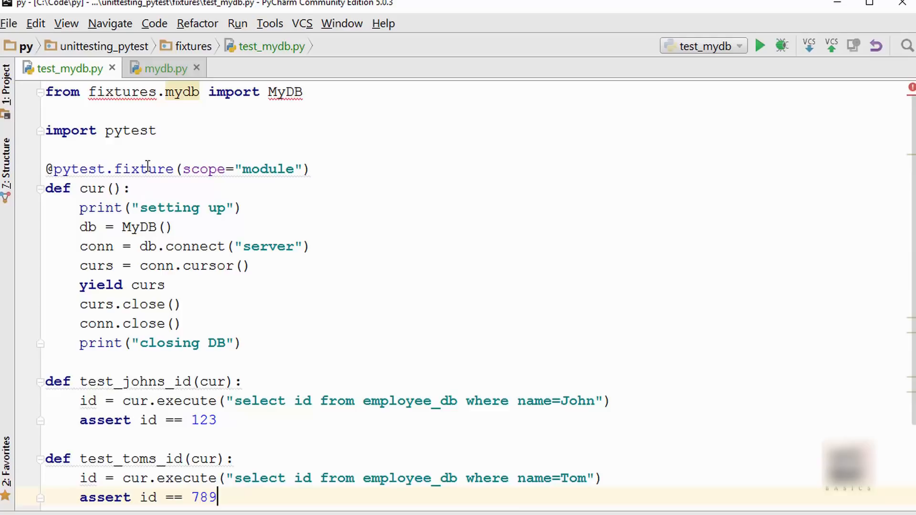
mouse_move(252, 349)
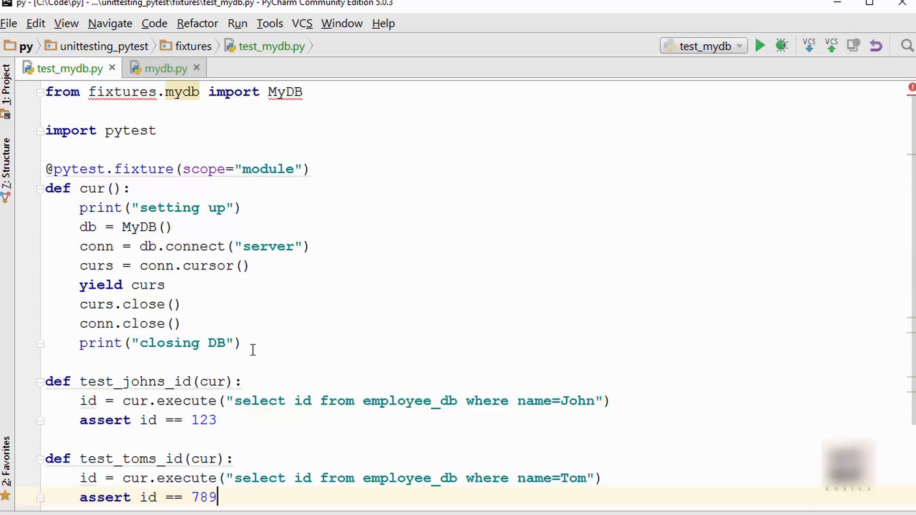